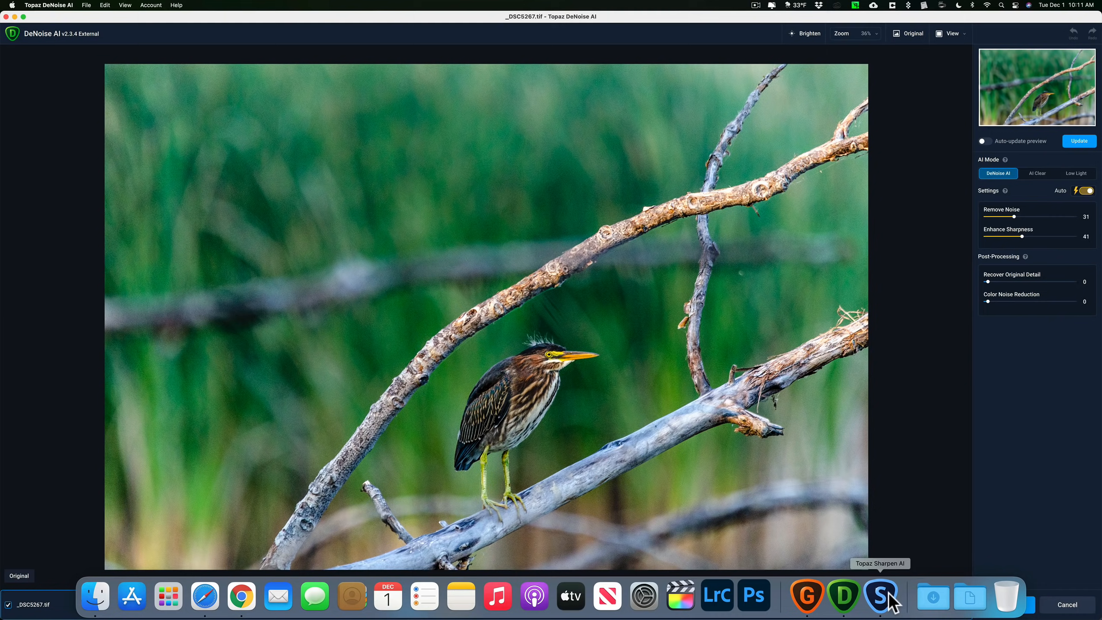
Step: Bring the Gigapixel AI window with the denoised heron to the front from the Dock
{"action": "left_click", "coordinate": [880, 595]}
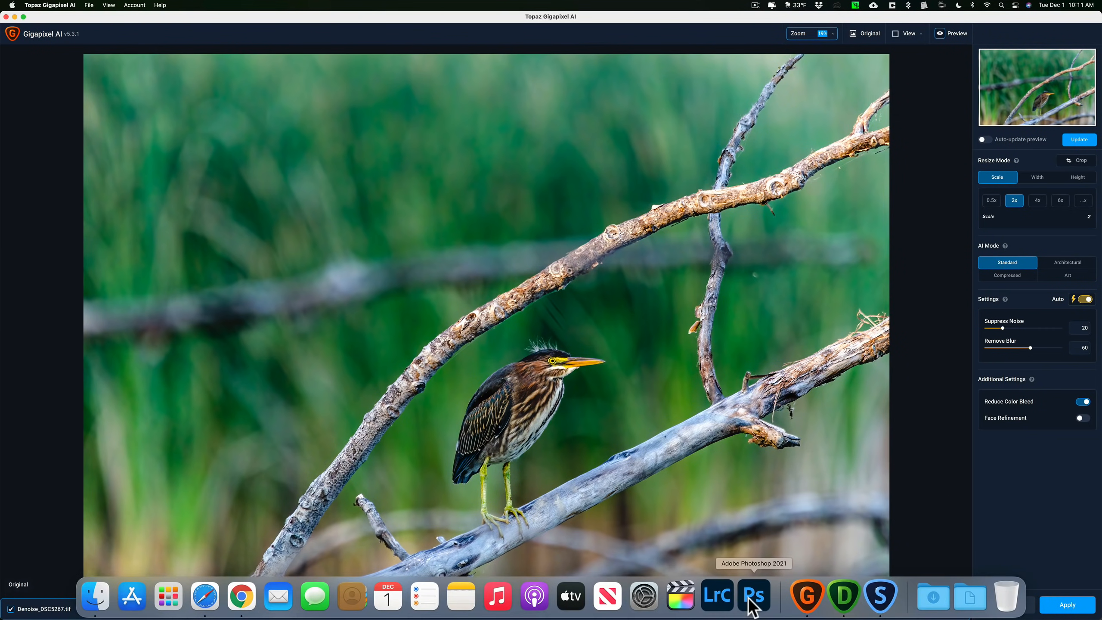
Step: Switch to Photoshop holding the heron image to launch DeNoise AI from there
{"action": "left_click", "coordinate": [844, 596]}
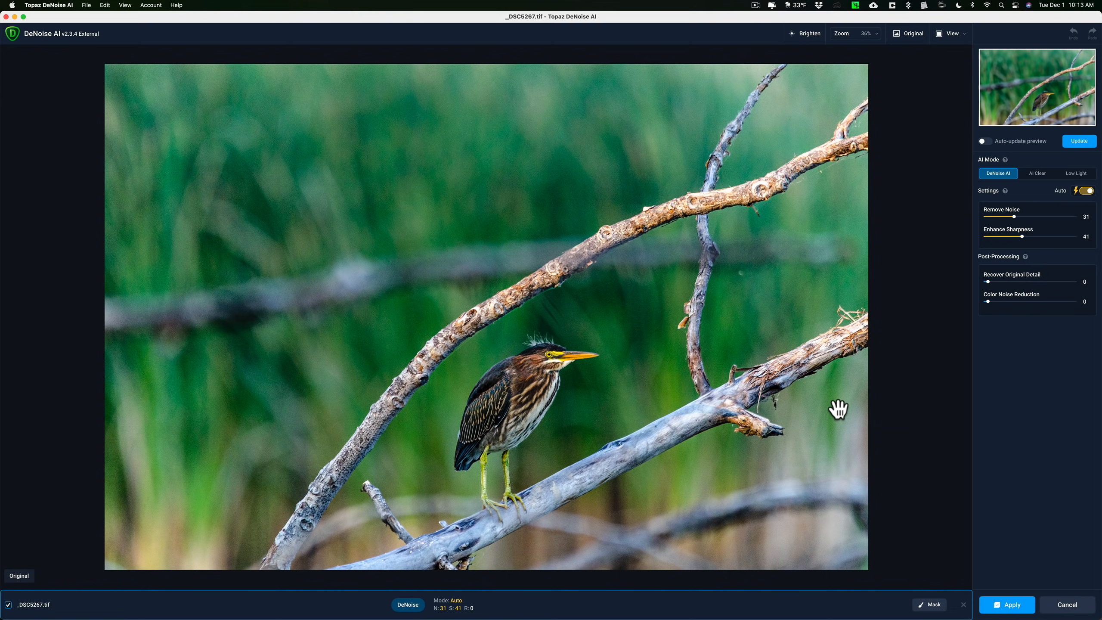
Step: Set the DeNoise AI preview zoom to 100% on the heron
{"action": "left_click", "coordinate": [867, 33]}
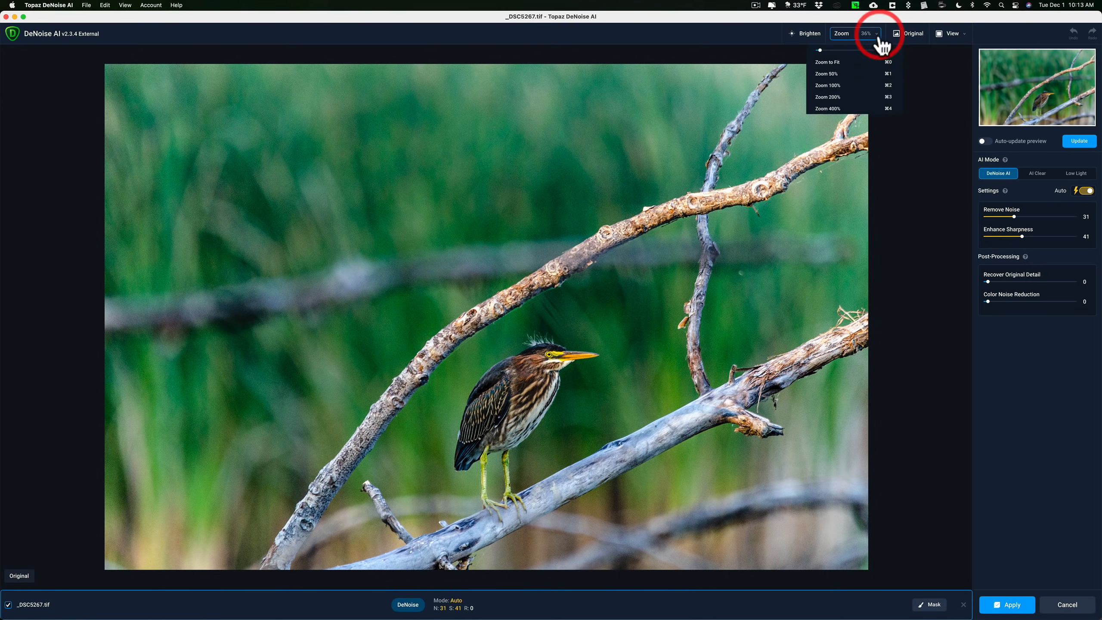
{"action": "left_click", "coordinate": [828, 85]}
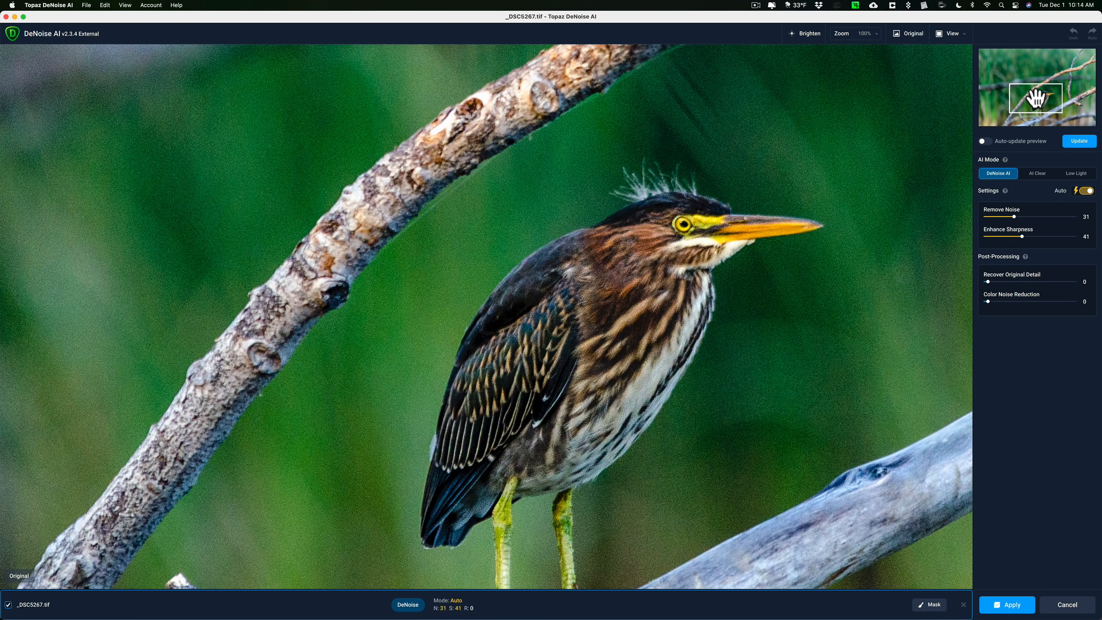
{"action": "mouse_move", "coordinate": [712, 274]}
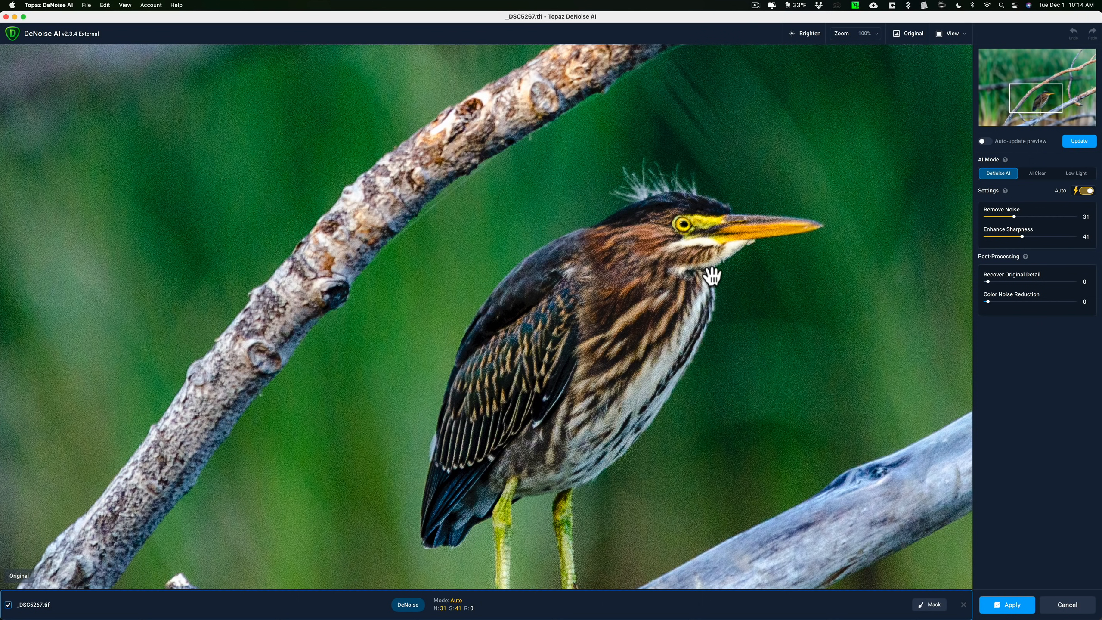
{"action": "mouse_move", "coordinate": [817, 175]}
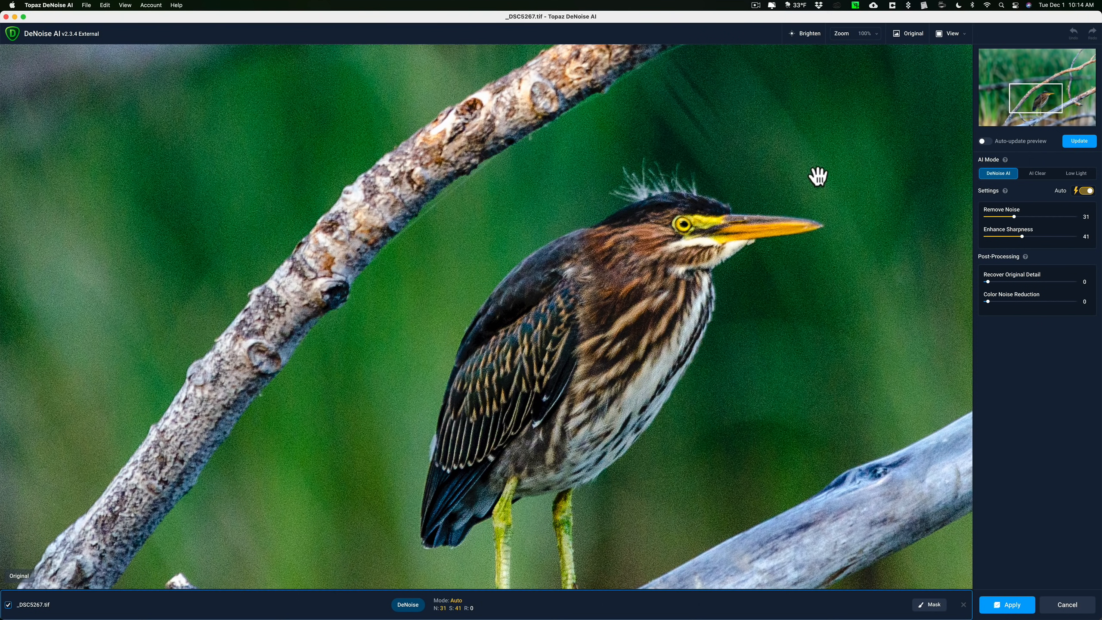
Step: Switch the DeNoise AI preview to Comparison View showing all denoise modes
{"action": "left_click", "coordinate": [951, 32]}
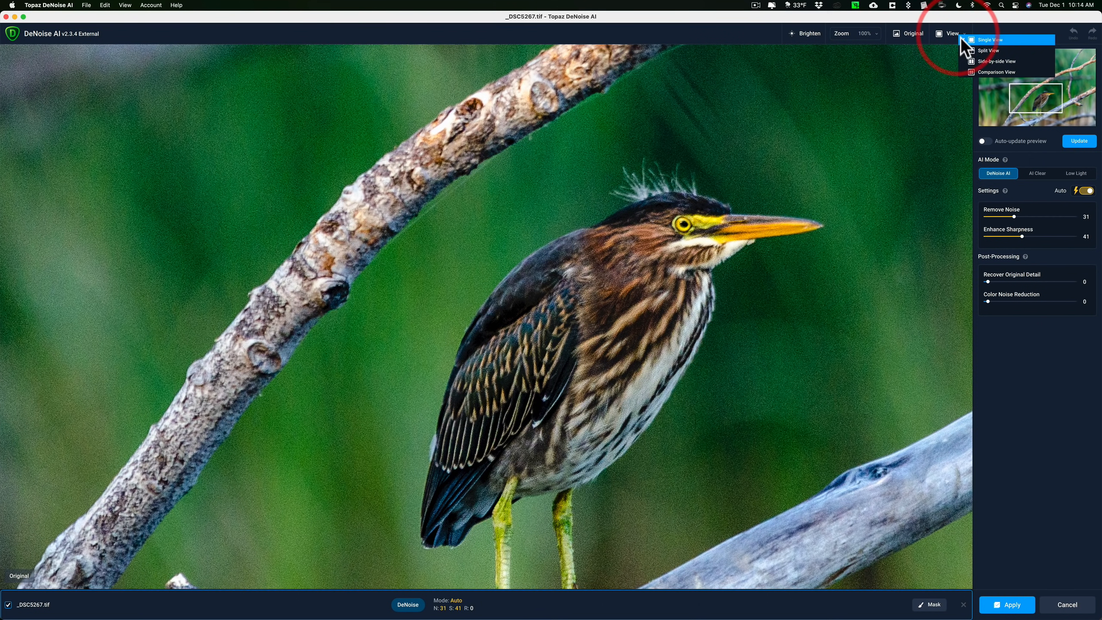
{"action": "left_click", "coordinate": [996, 72]}
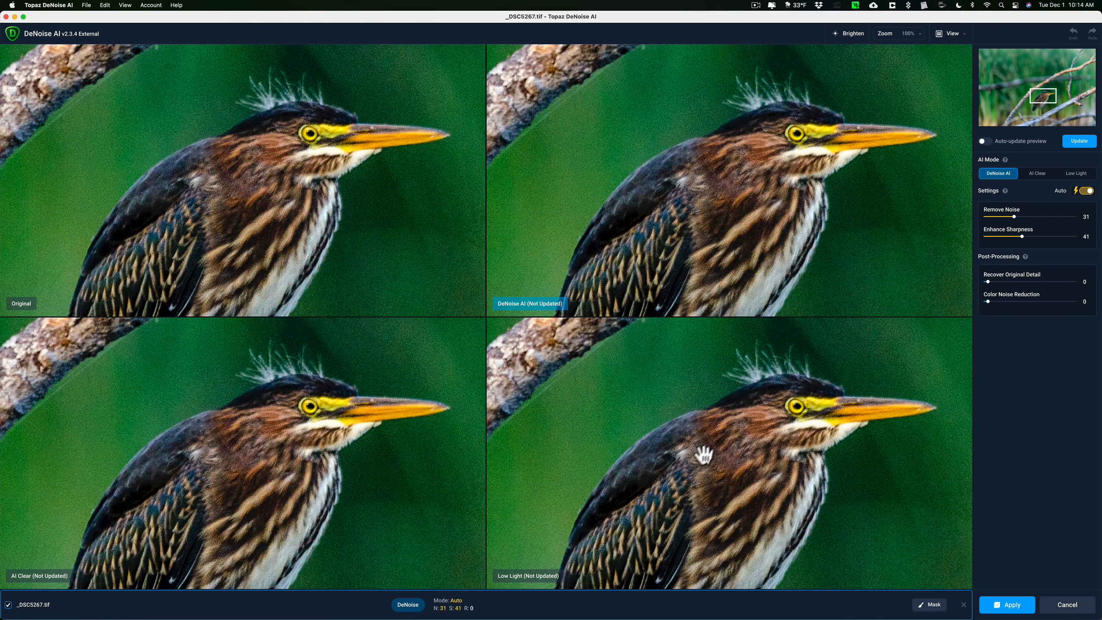
{"action": "mouse_move", "coordinate": [699, 457]}
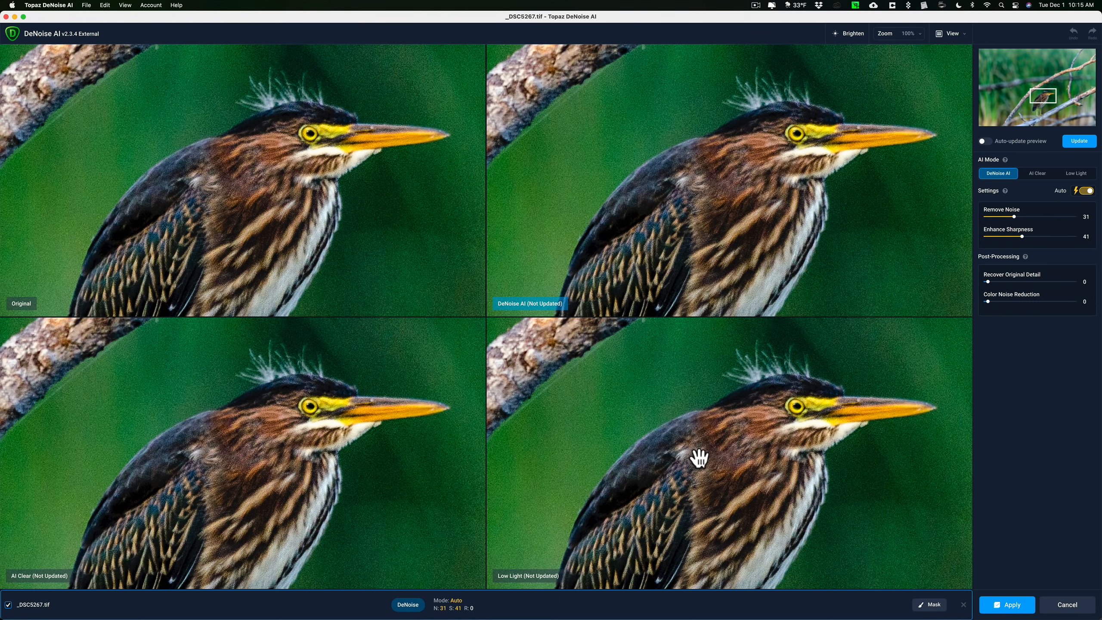
{"action": "mouse_move", "coordinate": [987, 147]}
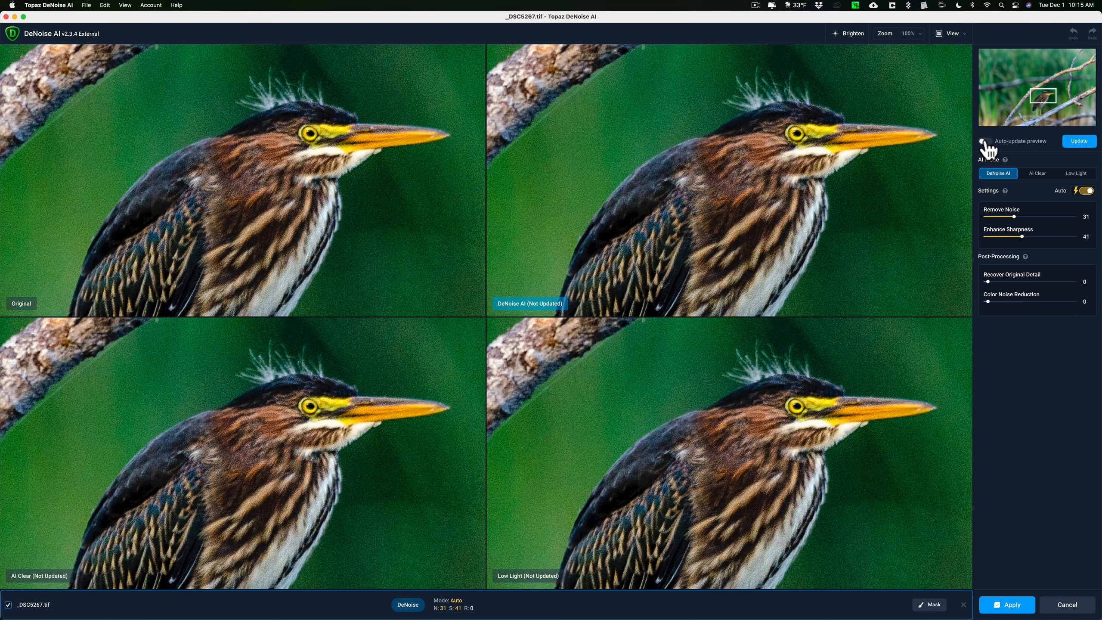
Step: Enable Auto-update preview and compare the Low Light and DeNoise AI panes, settling on DeNoise AI
{"action": "left_click", "coordinate": [1038, 174]}
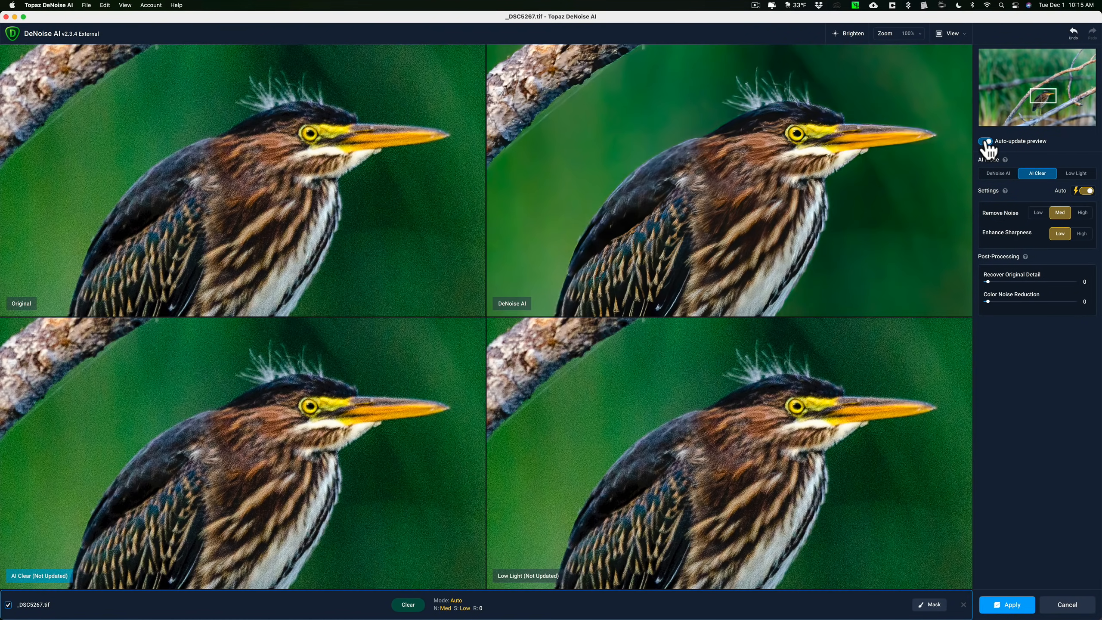
{"action": "left_click", "coordinate": [997, 173]}
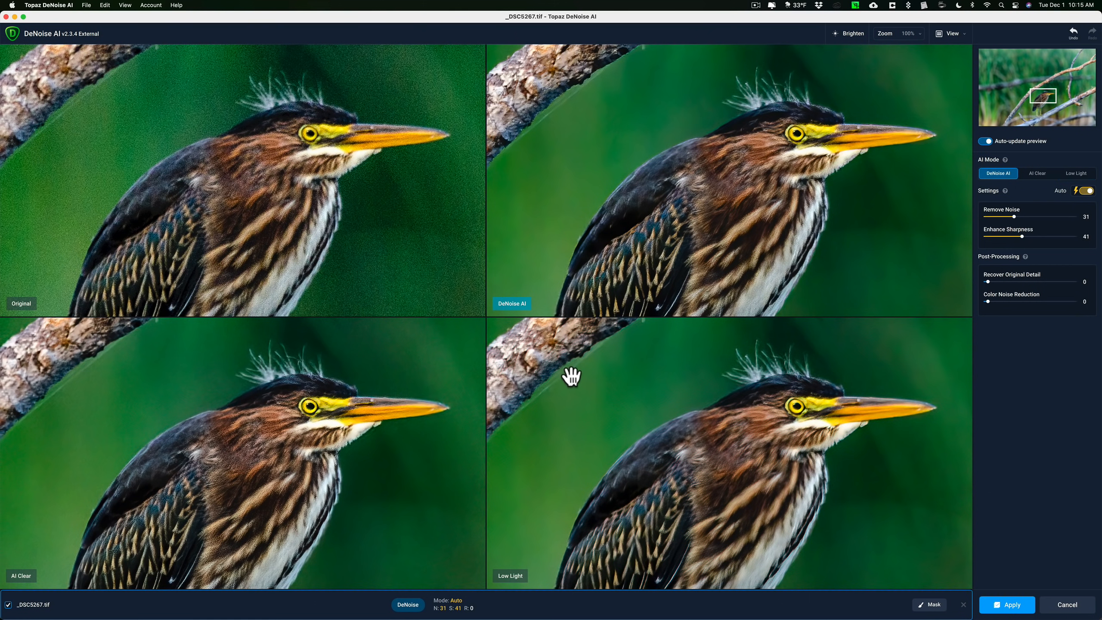
{"action": "mouse_move", "coordinate": [664, 270]}
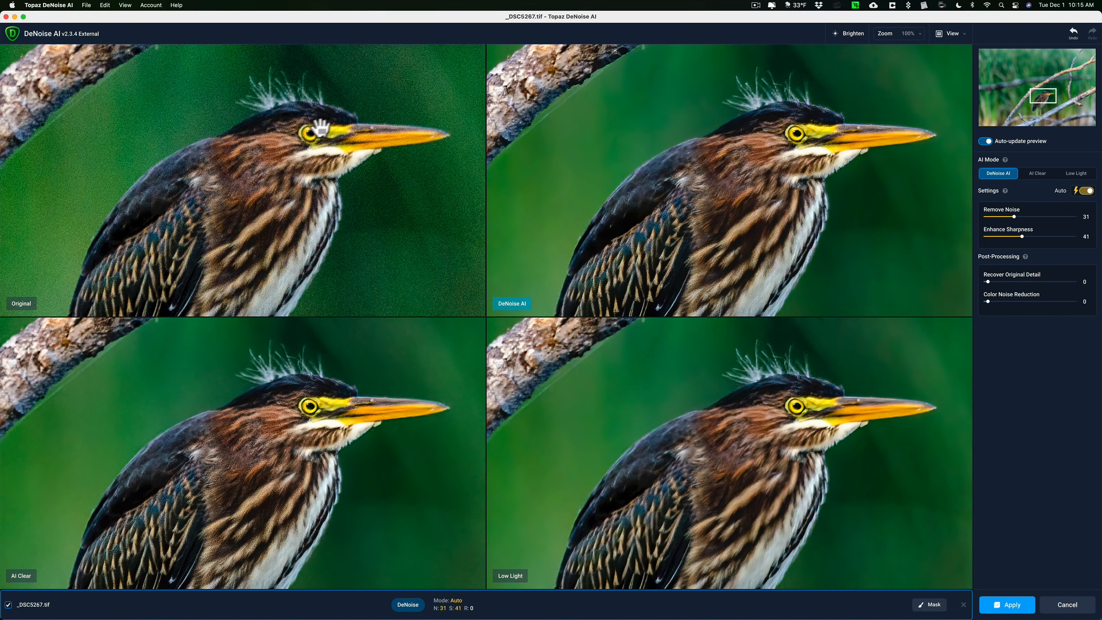
{"action": "mouse_move", "coordinate": [606, 250]}
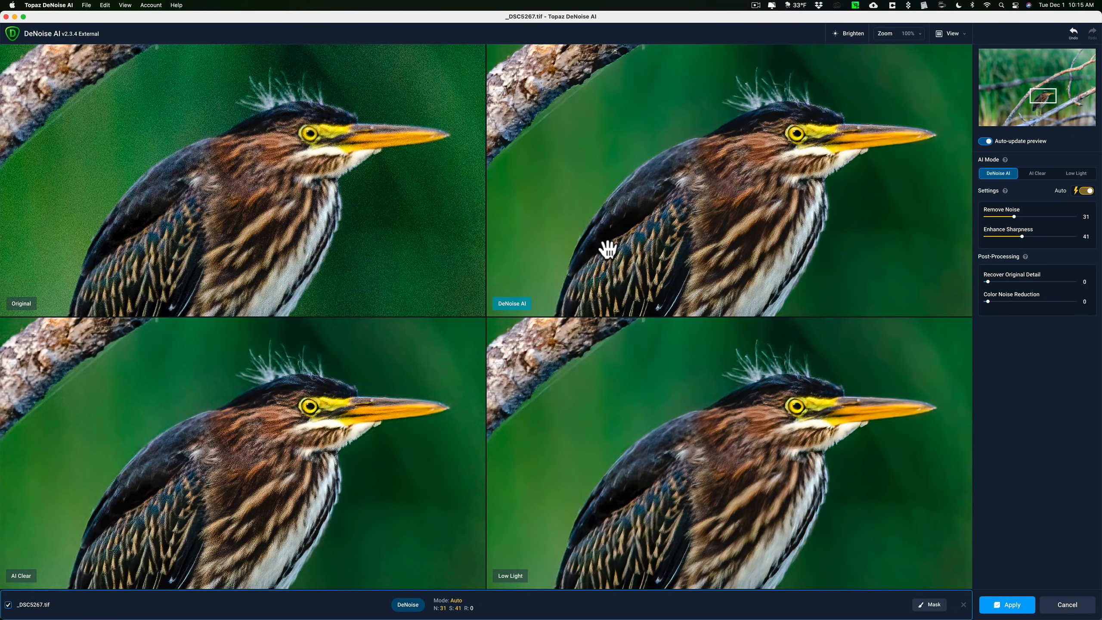
{"action": "mouse_move", "coordinate": [629, 191]}
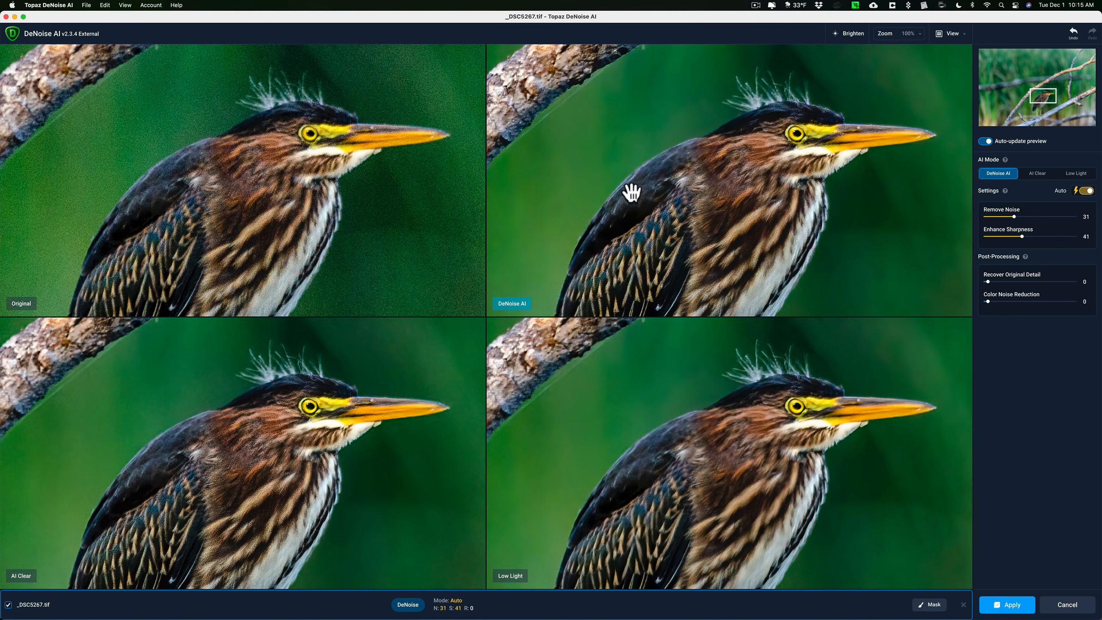
{"action": "mouse_move", "coordinate": [759, 152]}
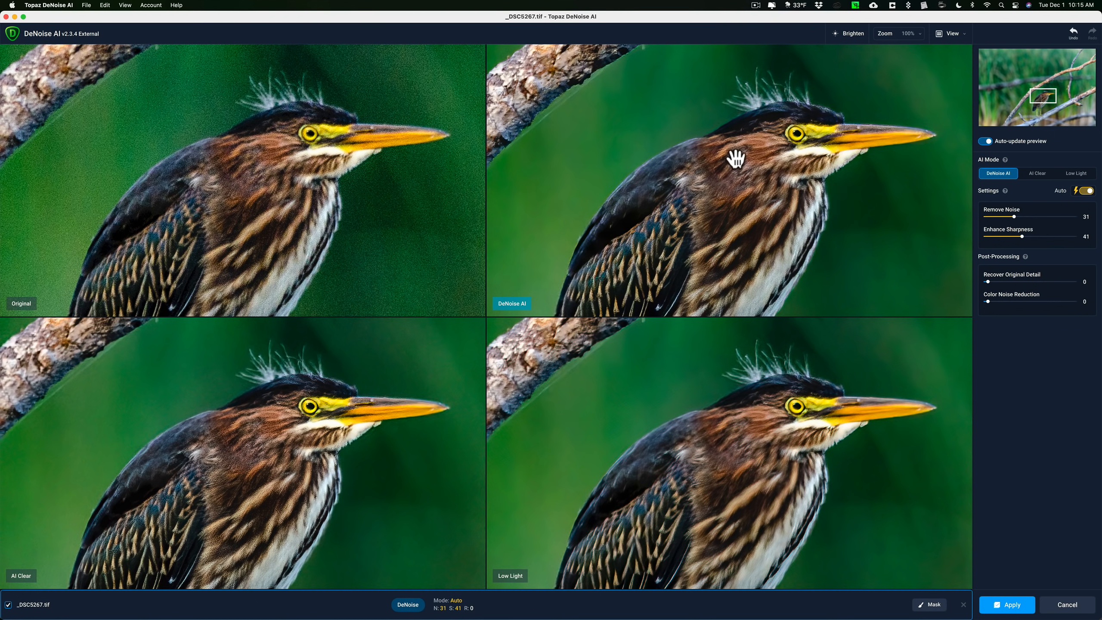
{"action": "mouse_move", "coordinate": [1020, 225]}
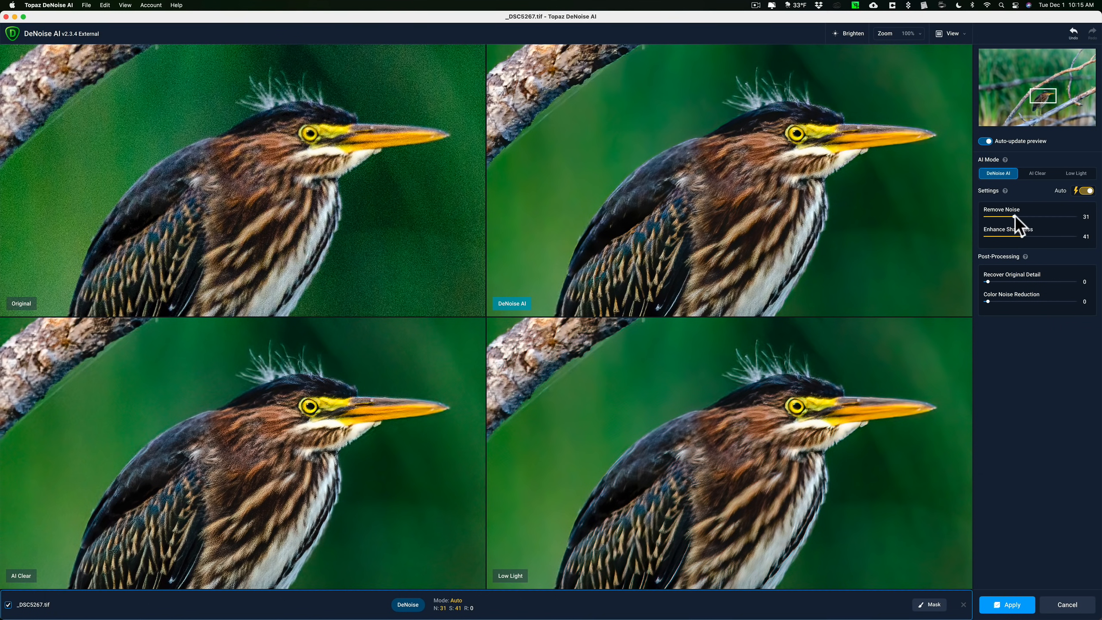
{"action": "mouse_move", "coordinate": [1029, 247]}
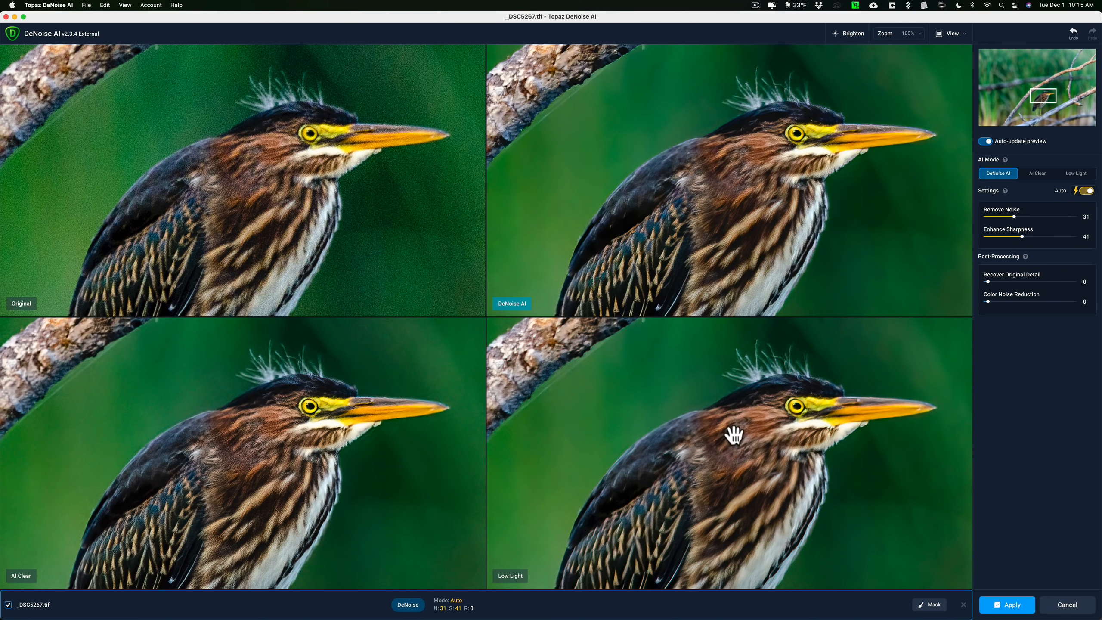
{"action": "mouse_move", "coordinate": [776, 427]}
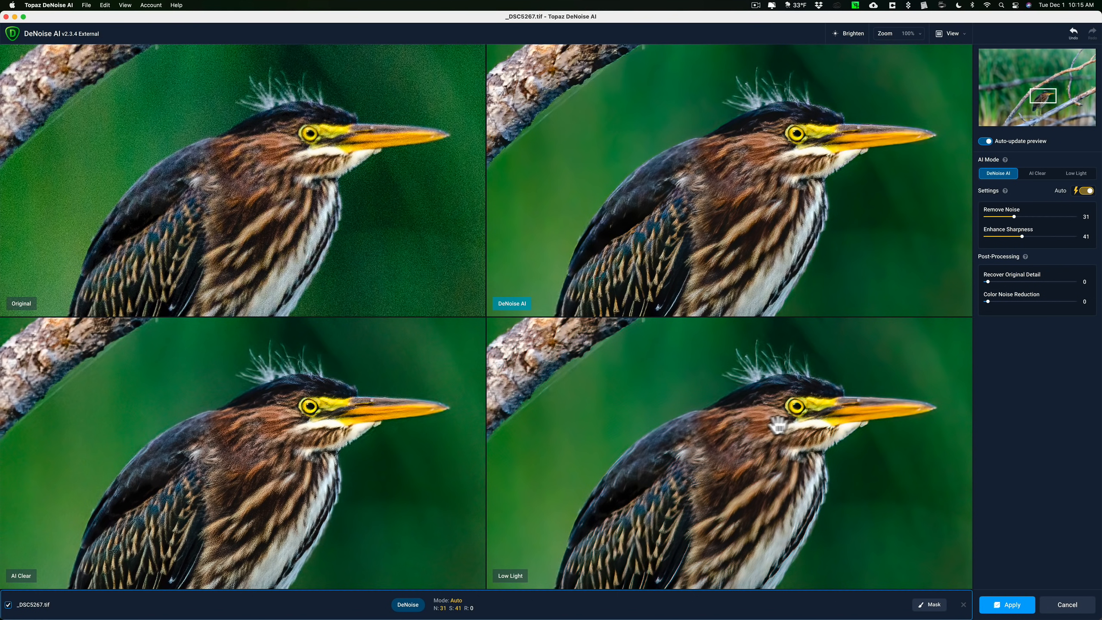
{"action": "mouse_move", "coordinate": [695, 469]}
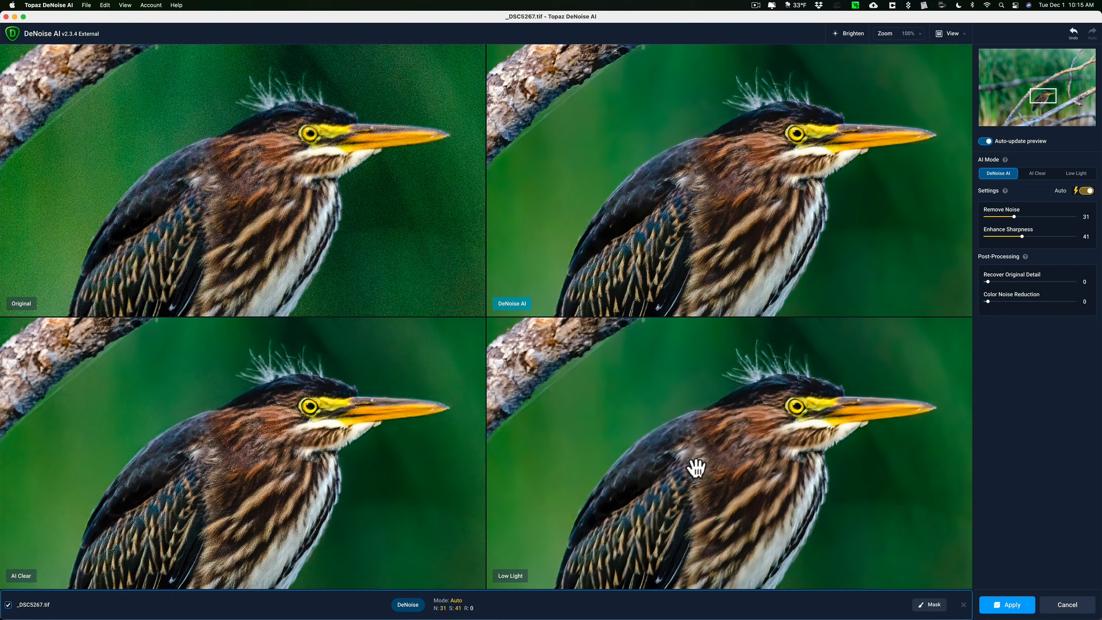
{"action": "left_click", "coordinate": [1077, 174]}
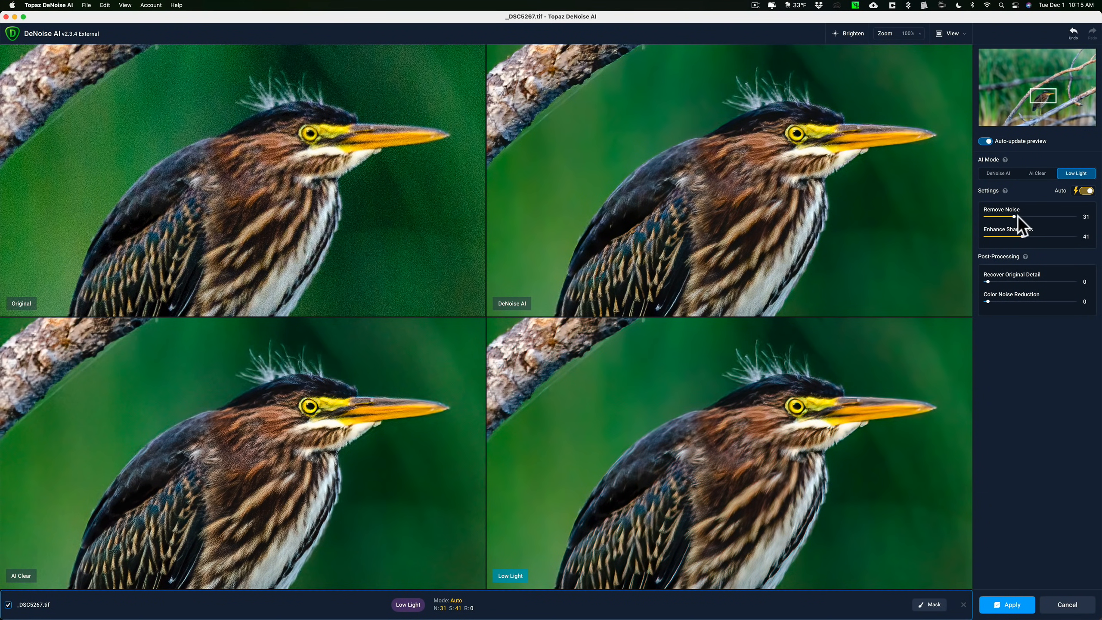
{"action": "mouse_move", "coordinate": [1063, 243]}
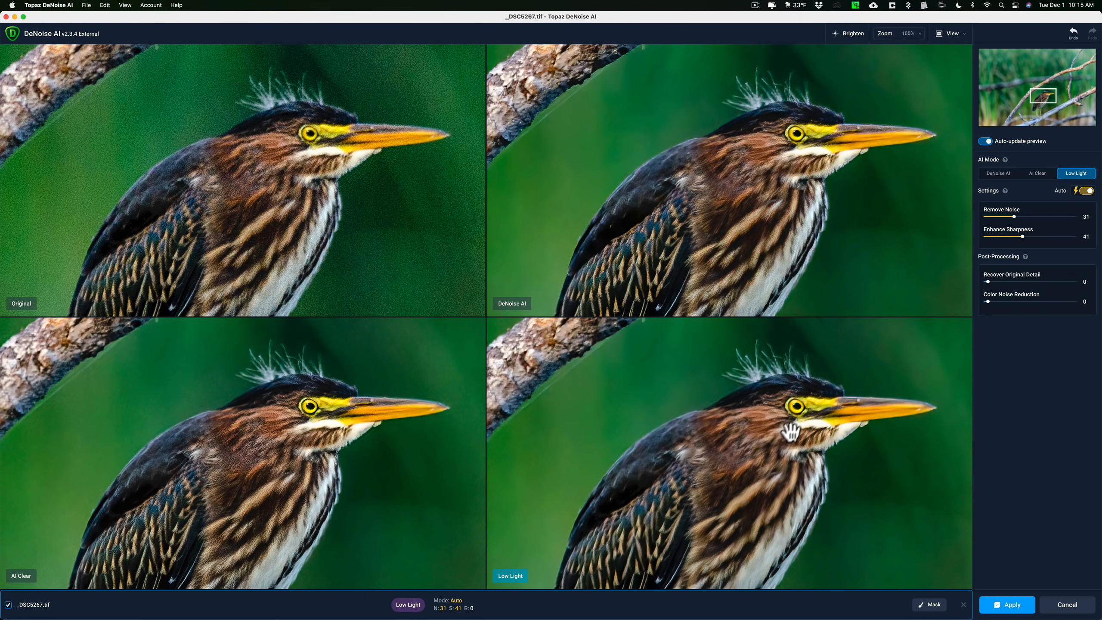
{"action": "left_click", "coordinate": [1039, 174]}
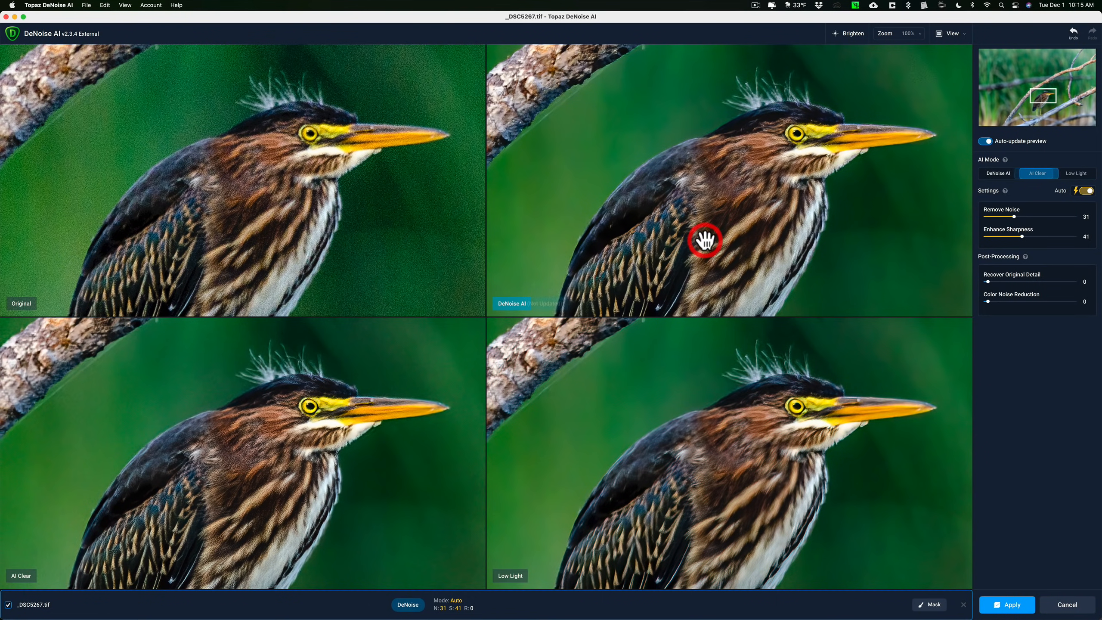
Step: Start the Crop tool in Gigapixel AI and frame the heron on its branch
{"action": "left_click", "coordinate": [997, 173]}
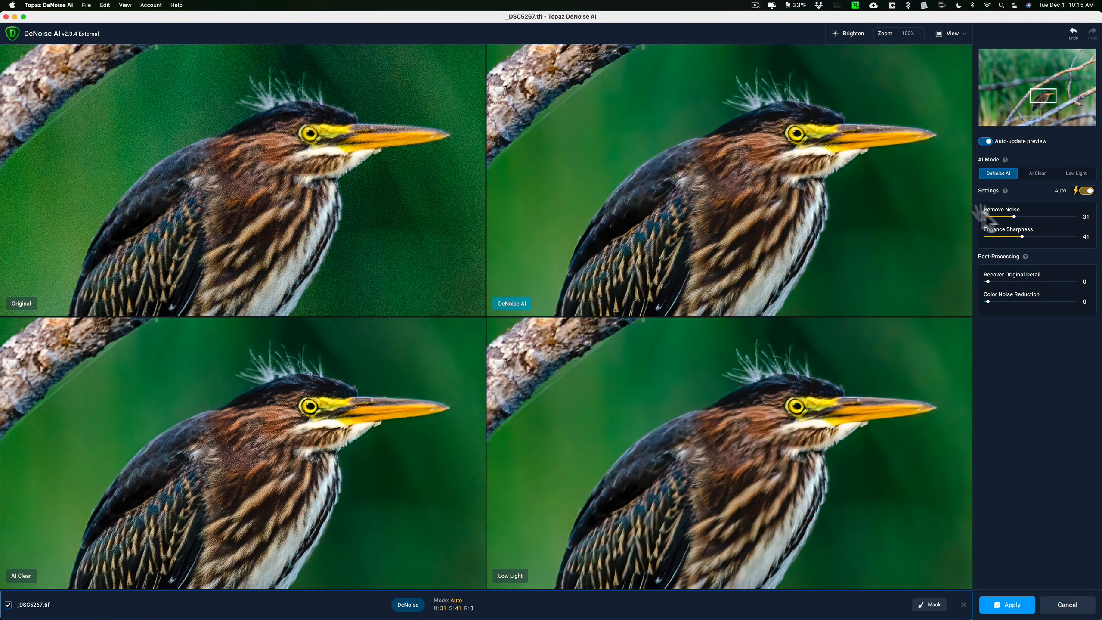
{"action": "mouse_move", "coordinate": [808, 201]}
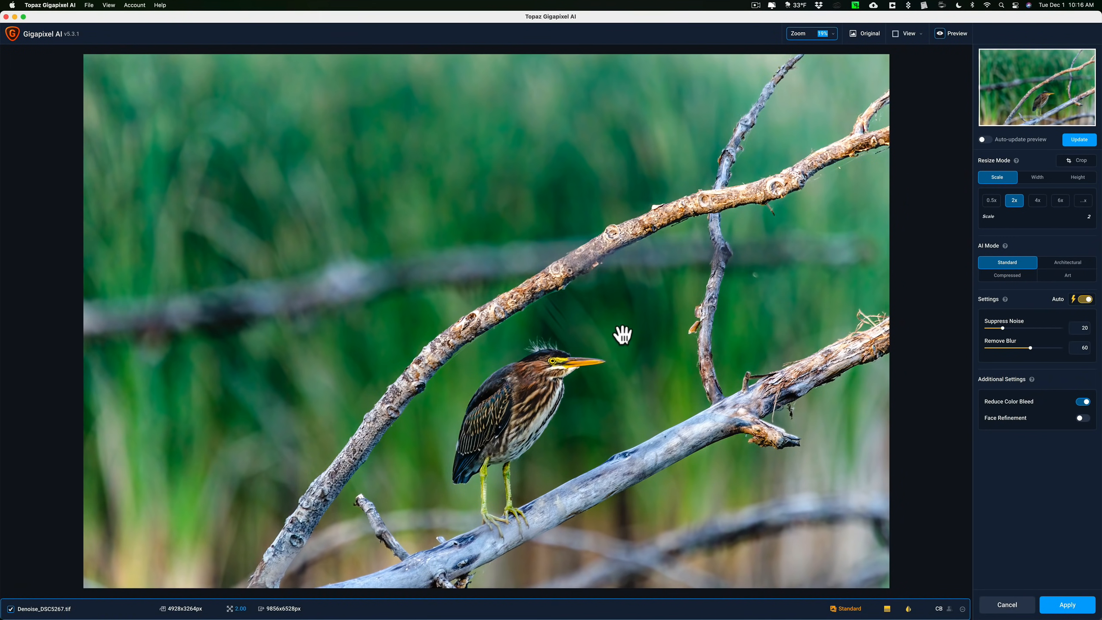
{"action": "mouse_move", "coordinate": [631, 333]}
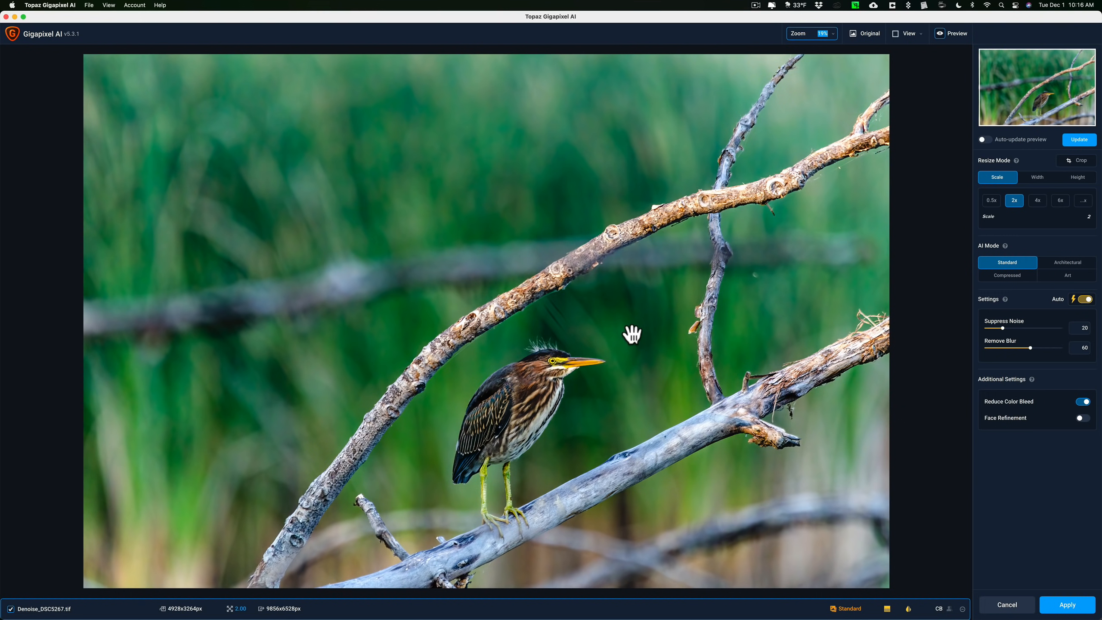
{"action": "mouse_move", "coordinate": [958, 79]}
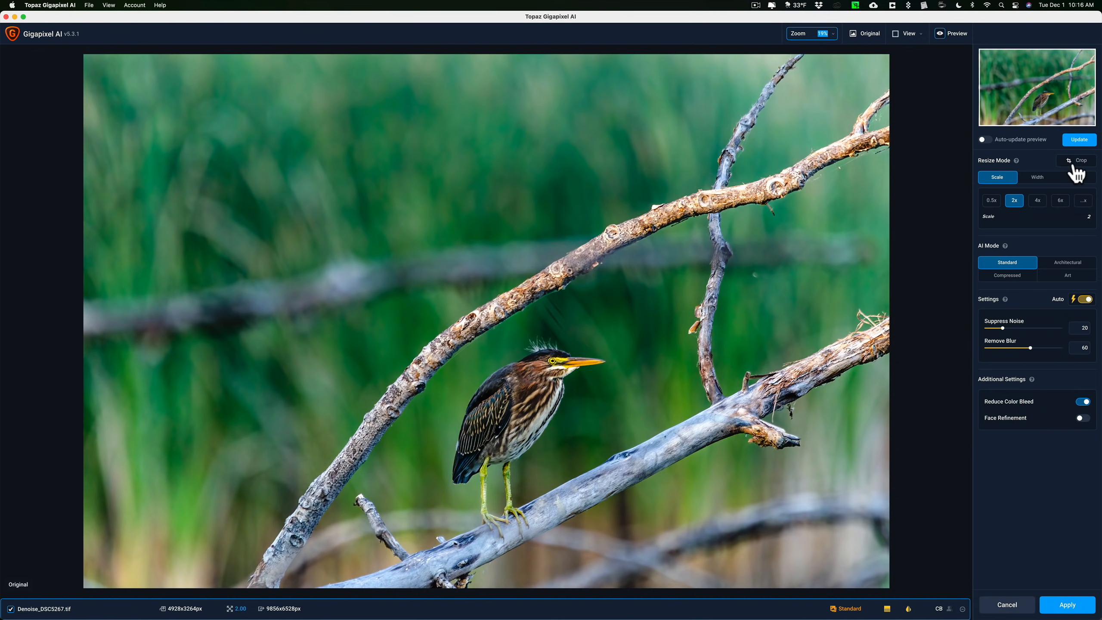
{"action": "left_click", "coordinate": [1081, 160]}
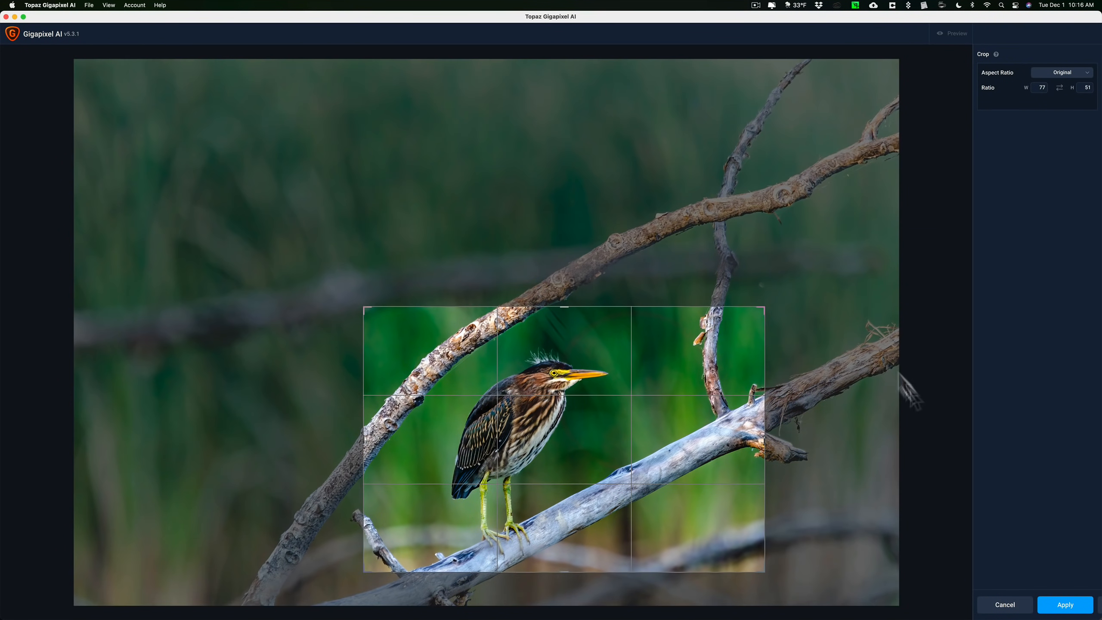
Step: Apply the crop, try Suppress Noise at 0 and 23, then restore Auto noise and blur settings
{"action": "left_click", "coordinate": [1066, 604]}
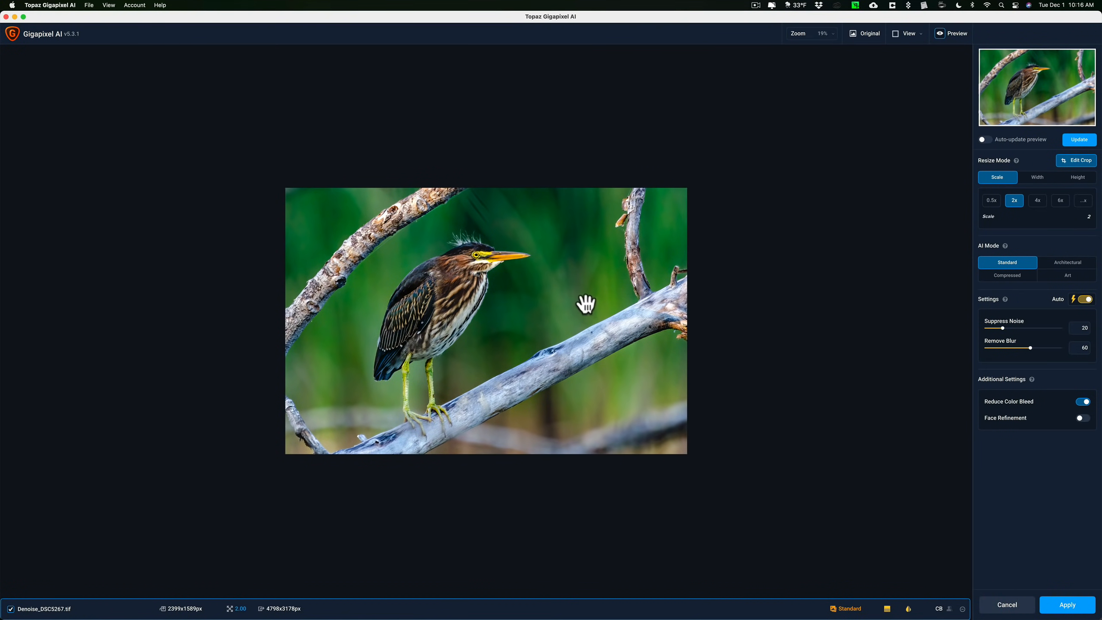
{"action": "left_click_drag", "start_coordinate": [1007, 327], "coordinate": [984, 327]}
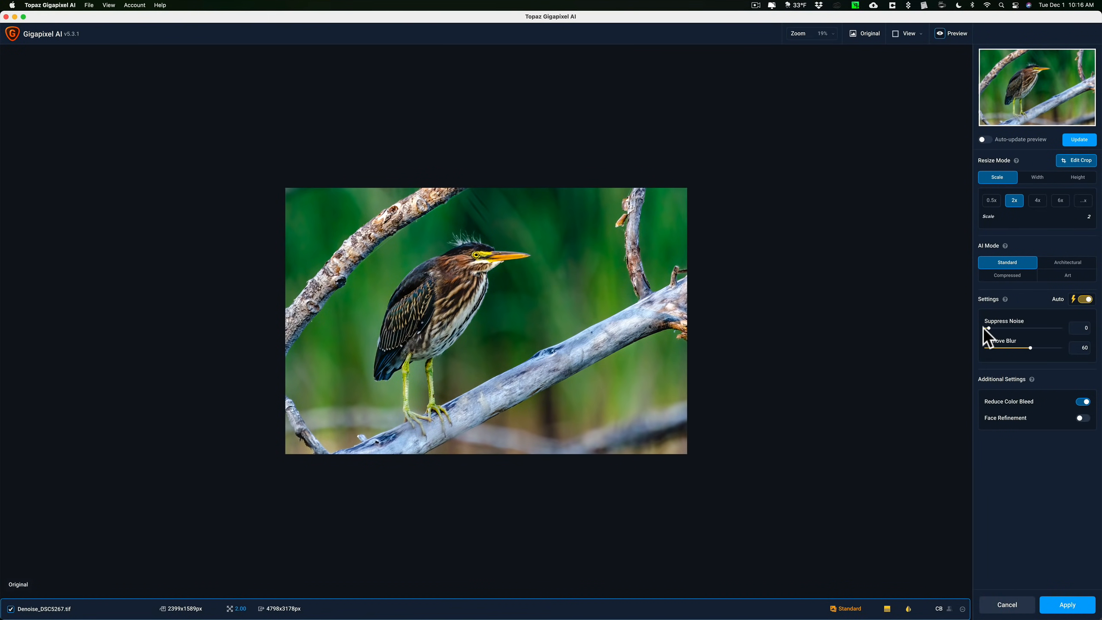
{"action": "left_click_drag", "start_coordinate": [987, 327], "coordinate": [1001, 327]}
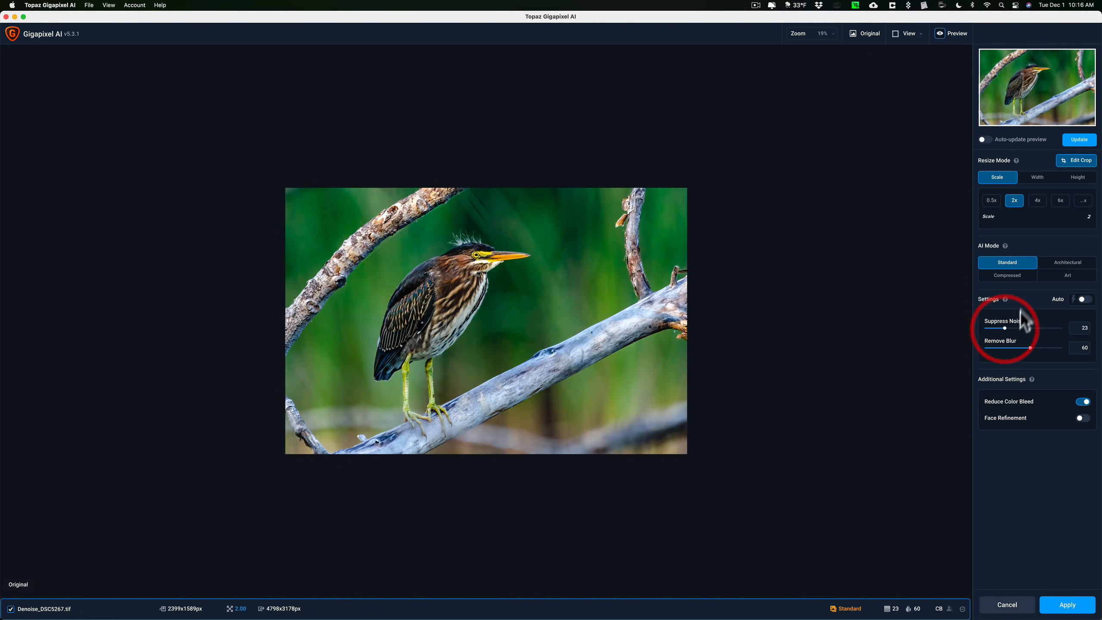
{"action": "left_click", "coordinate": [1081, 299]}
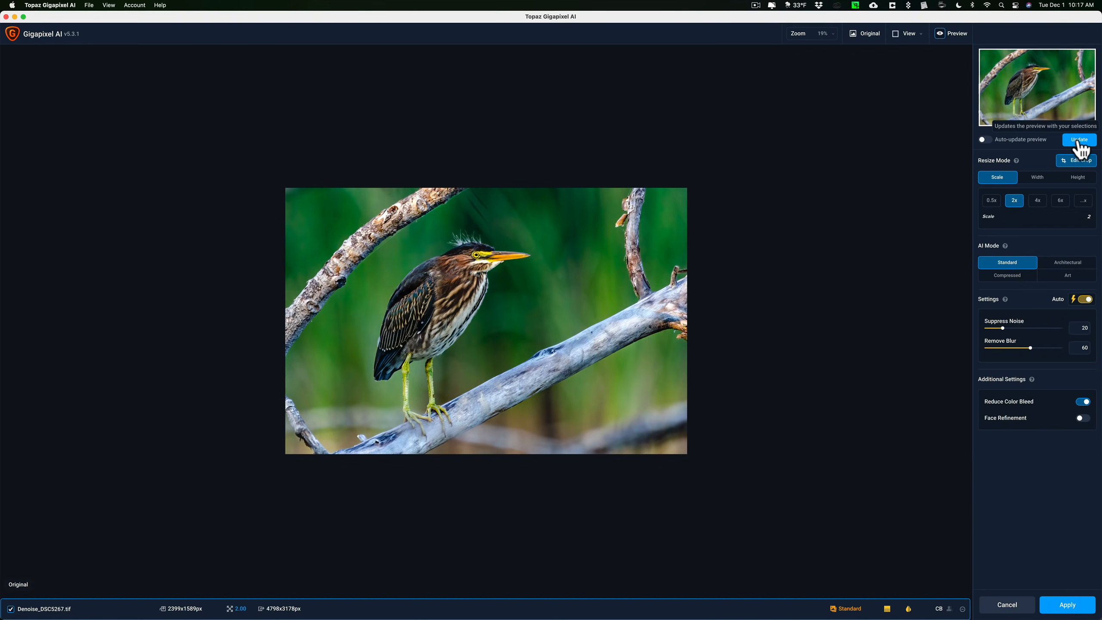
{"action": "mouse_move", "coordinate": [908, 33]}
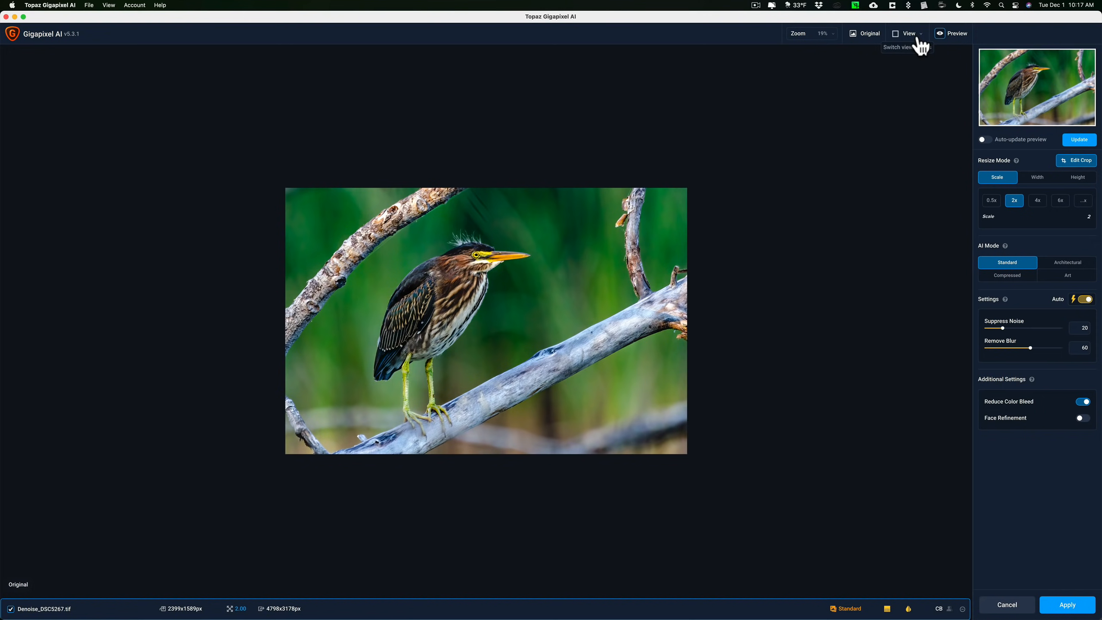
Step: Show the cropped heron's Original and Preview side by side at 40% zoom
{"action": "left_click", "coordinate": [907, 33]}
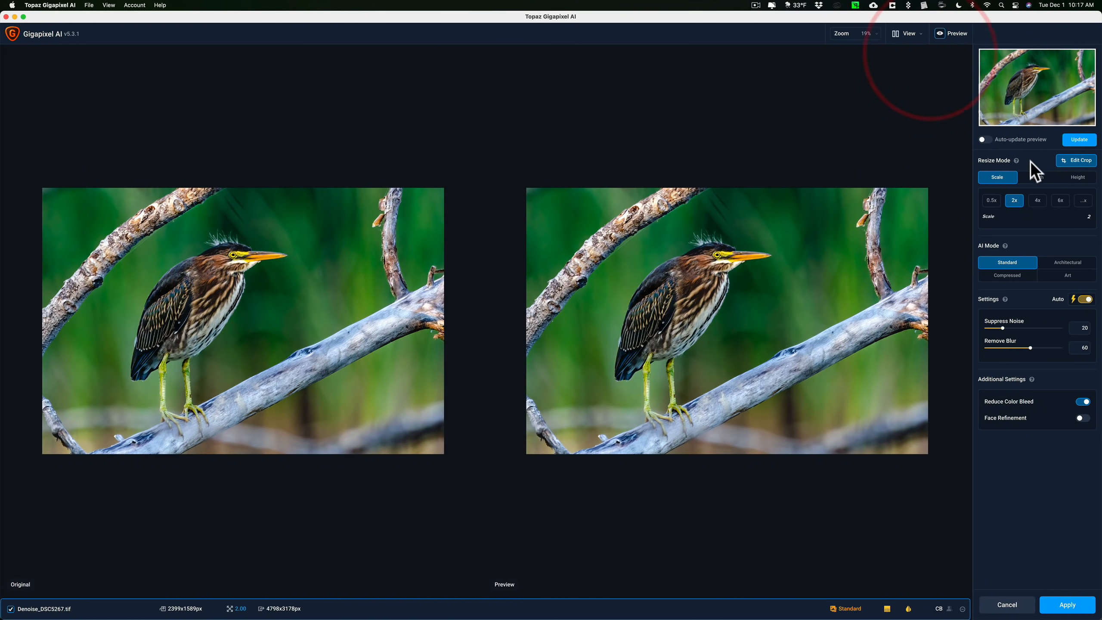
{"action": "left_click", "coordinate": [1078, 139]}
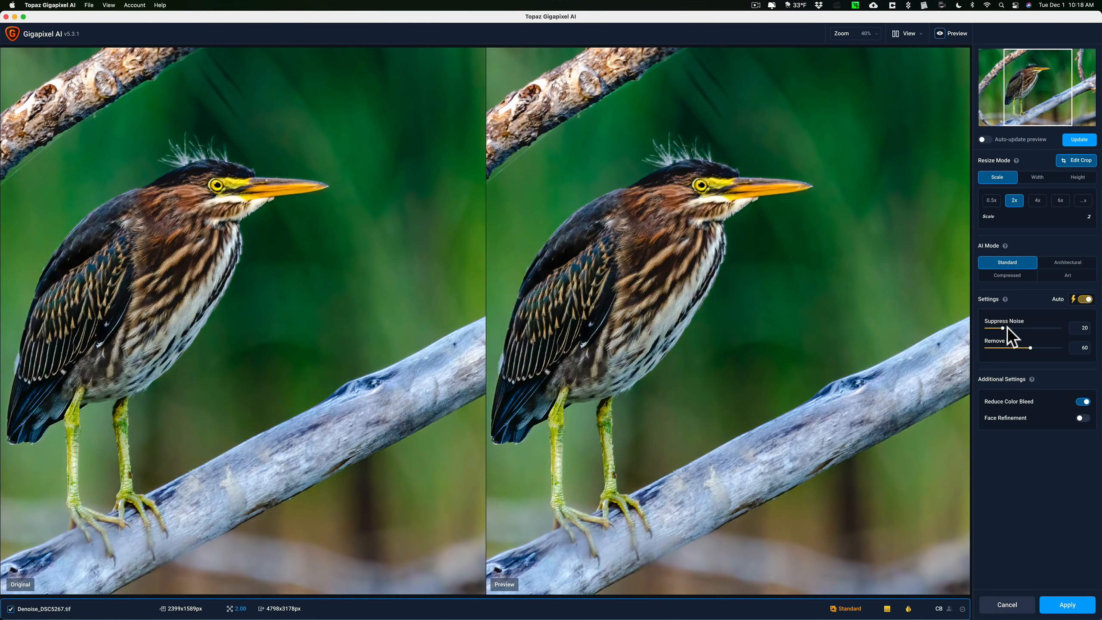
{"action": "mouse_move", "coordinate": [903, 327]}
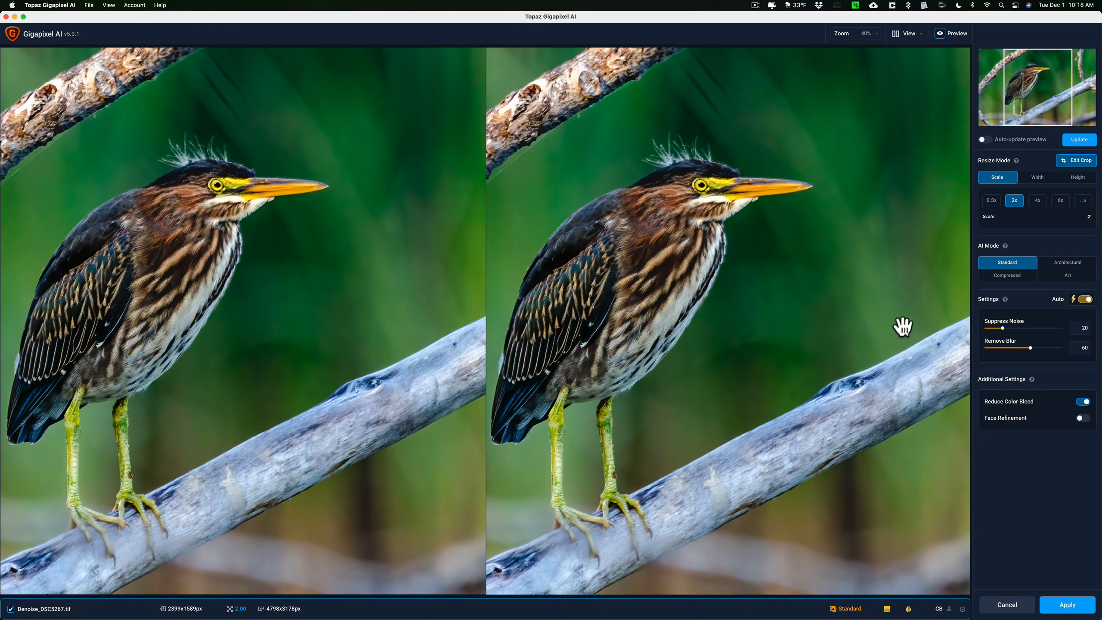
{"action": "mouse_move", "coordinate": [709, 308]}
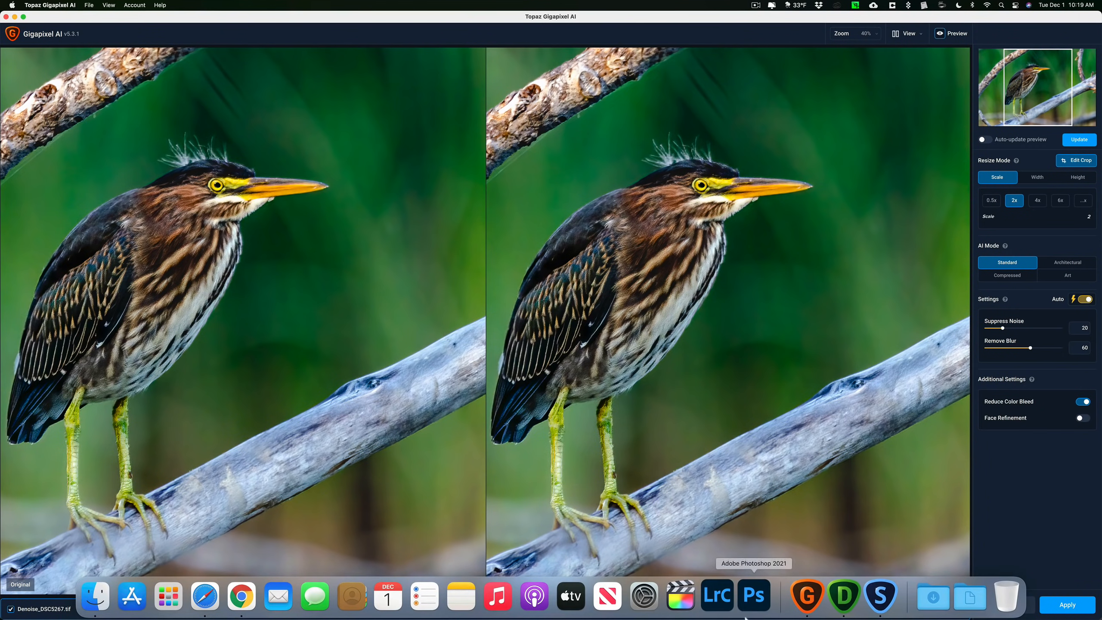
Step: Switch to Adobe Photoshop 2021 from the Dock for the next photo
{"action": "left_click", "coordinate": [879, 596]}
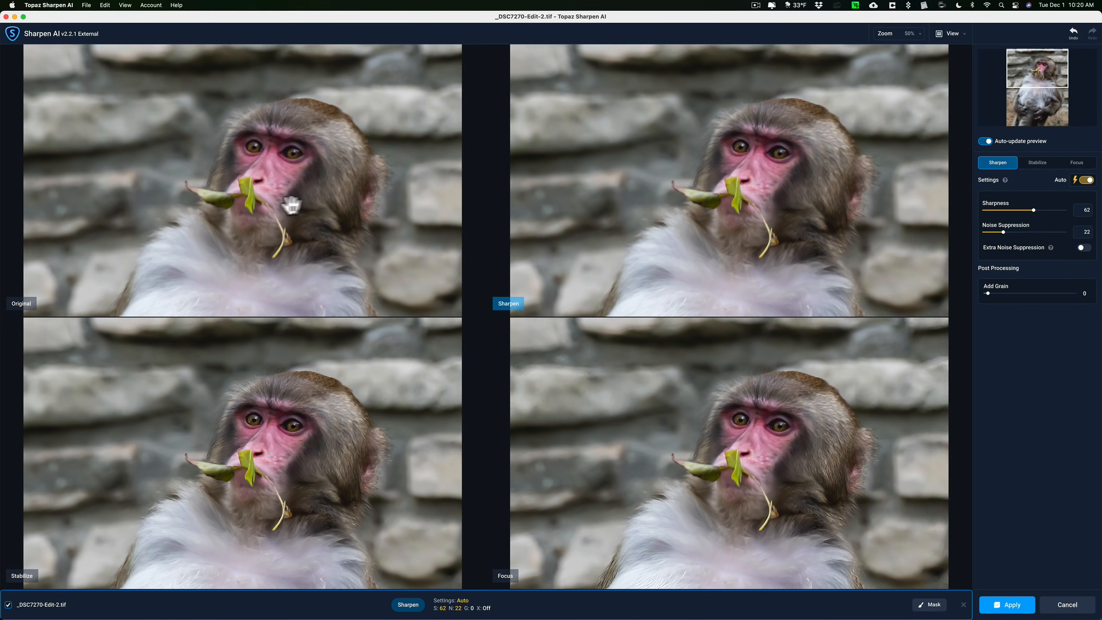
{"action": "mouse_move", "coordinate": [291, 203]}
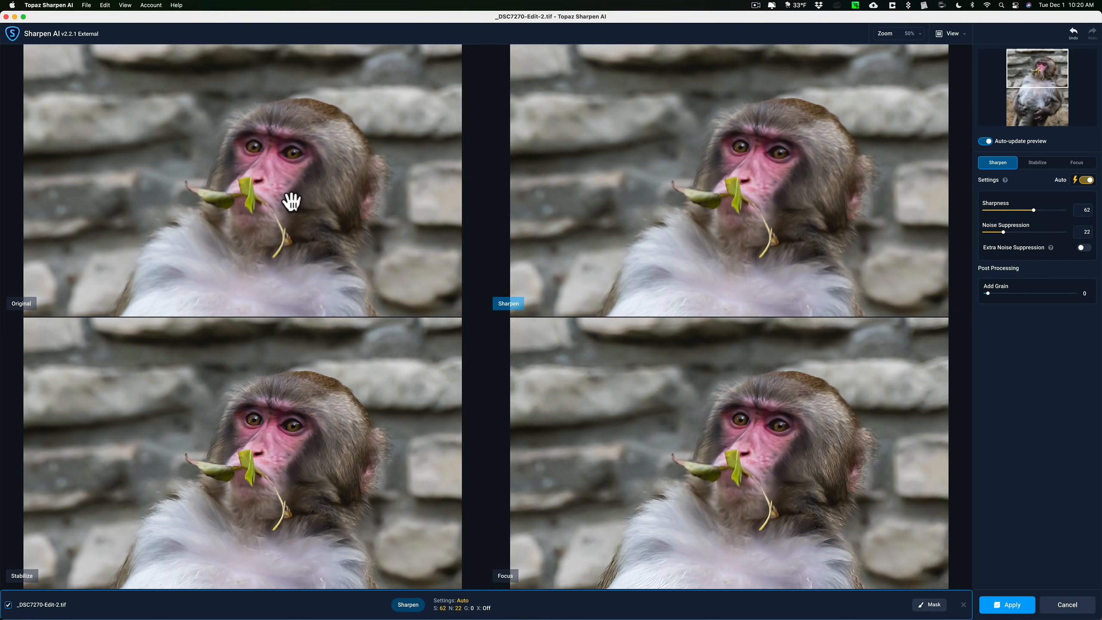
{"action": "mouse_move", "coordinate": [320, 192]}
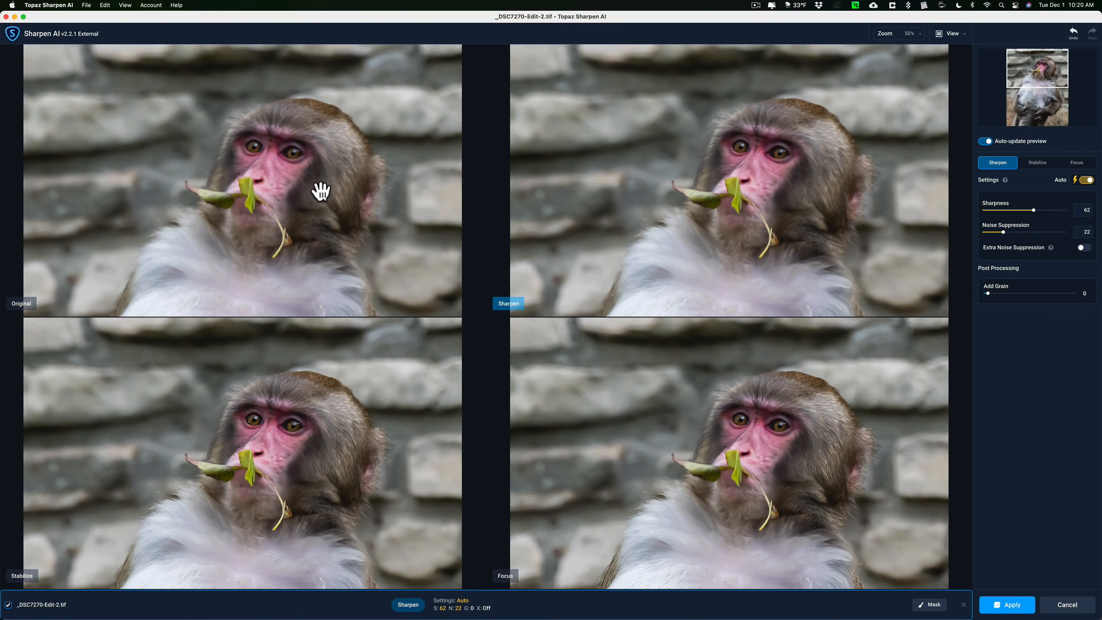
{"action": "mouse_move", "coordinate": [300, 462]}
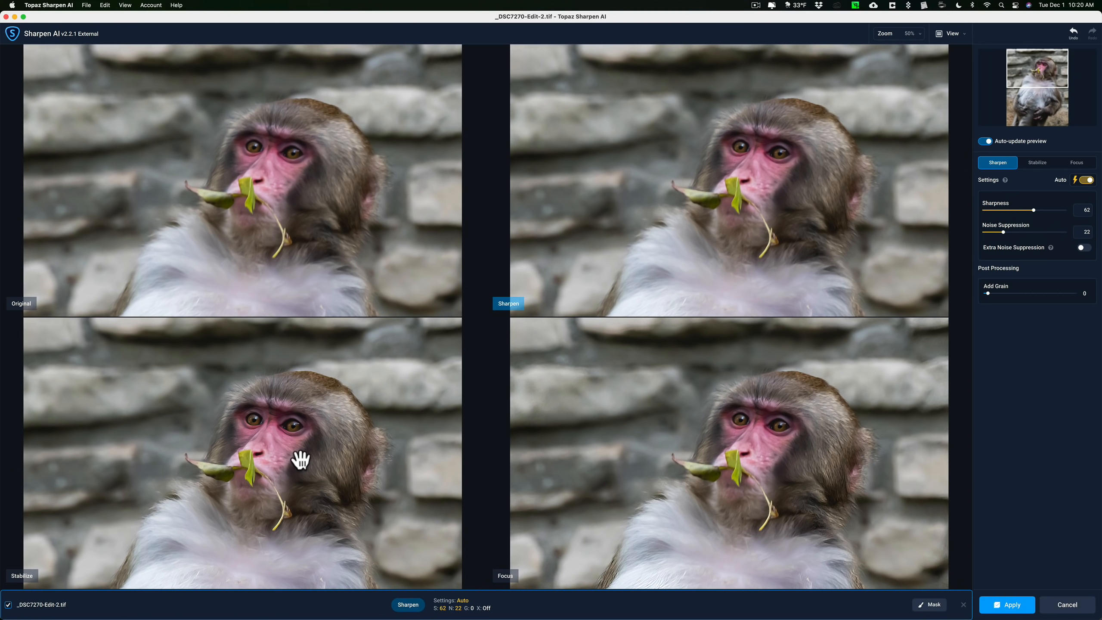
{"action": "mouse_move", "coordinate": [318, 453]}
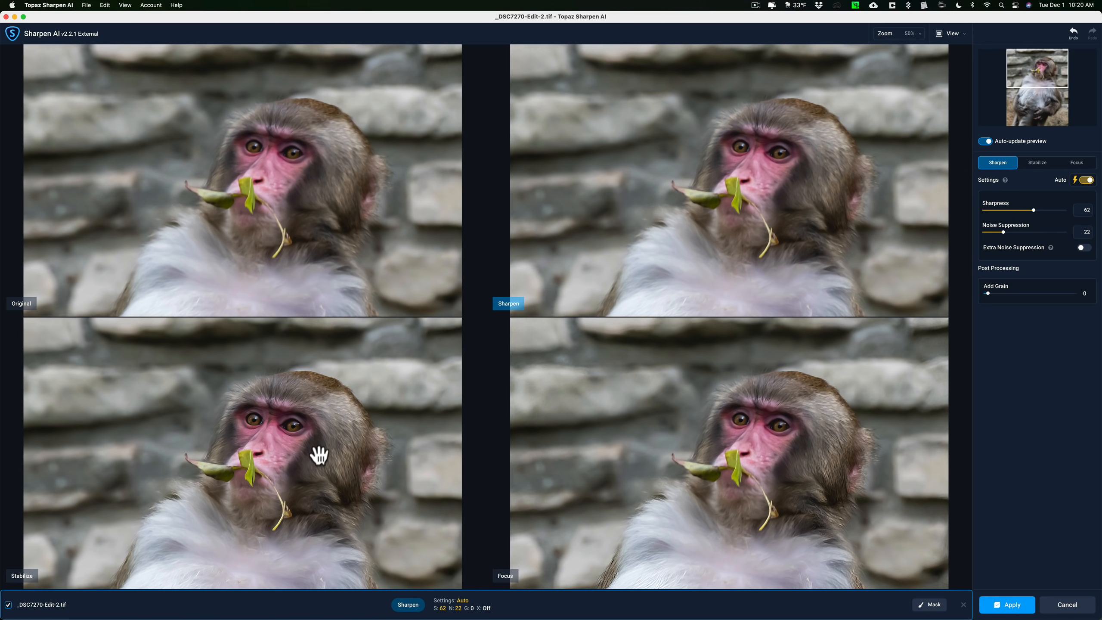
{"action": "mouse_move", "coordinate": [312, 449]}
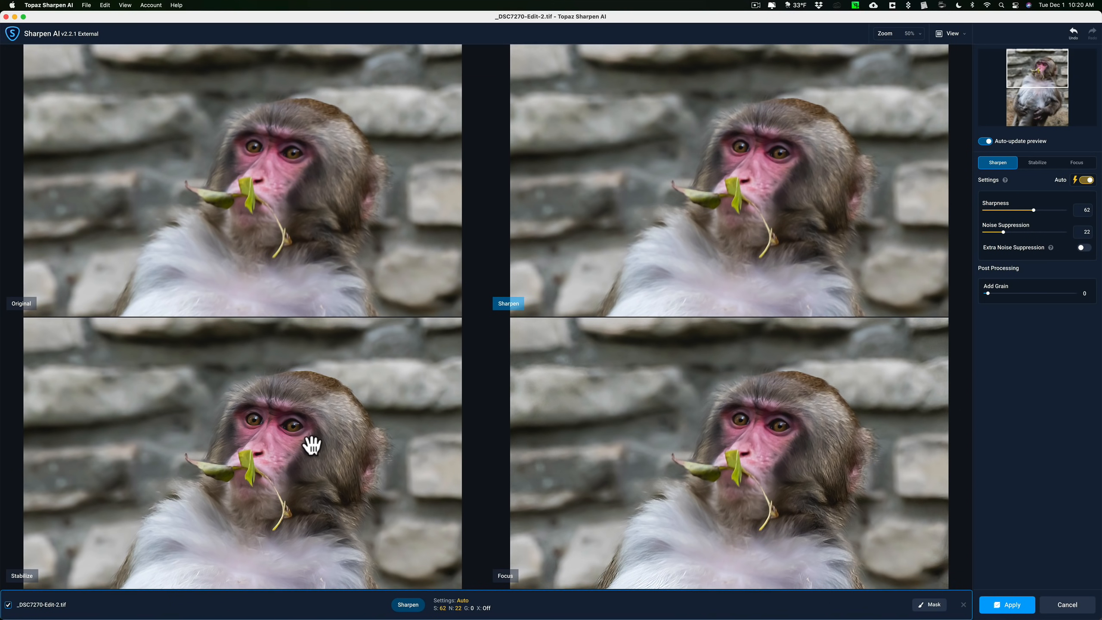
{"action": "mouse_move", "coordinate": [761, 145]}
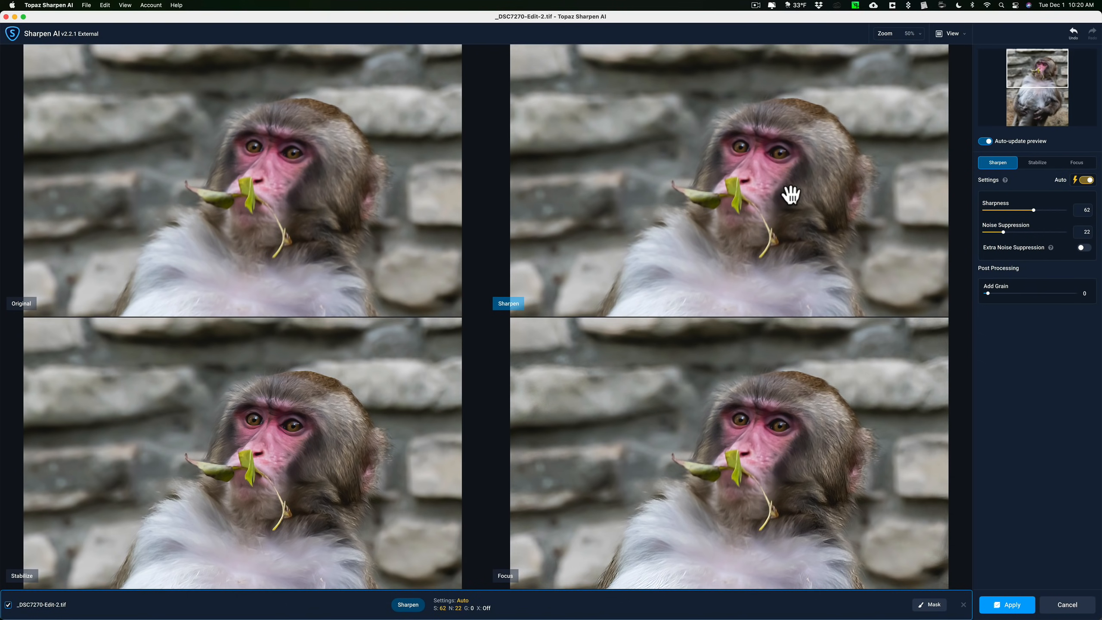
{"action": "mouse_move", "coordinate": [275, 423]}
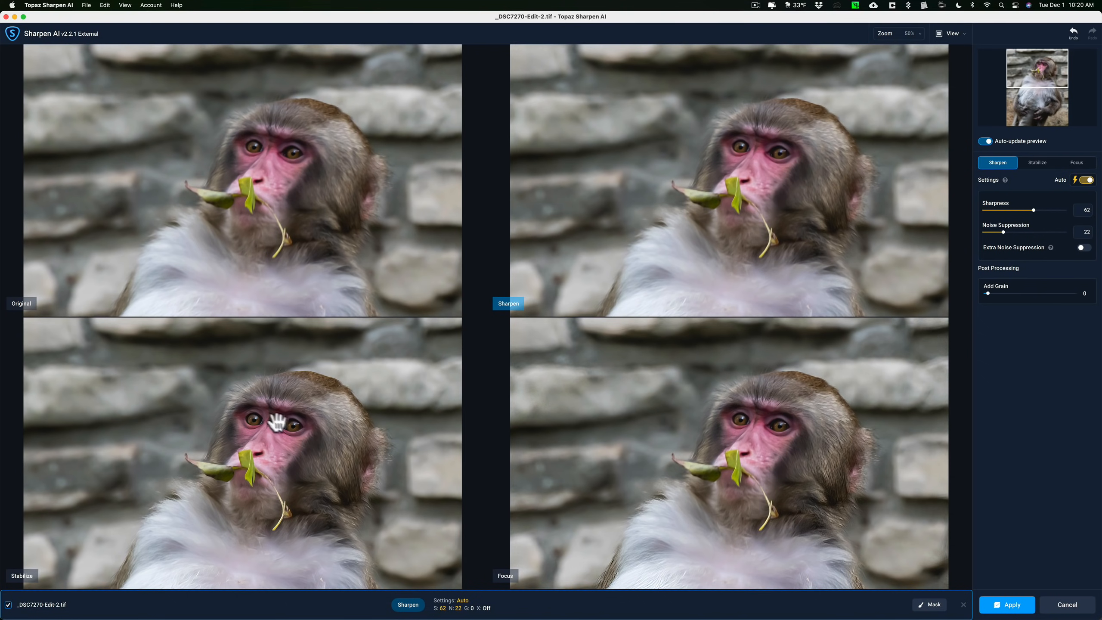
{"action": "mouse_move", "coordinate": [795, 423]}
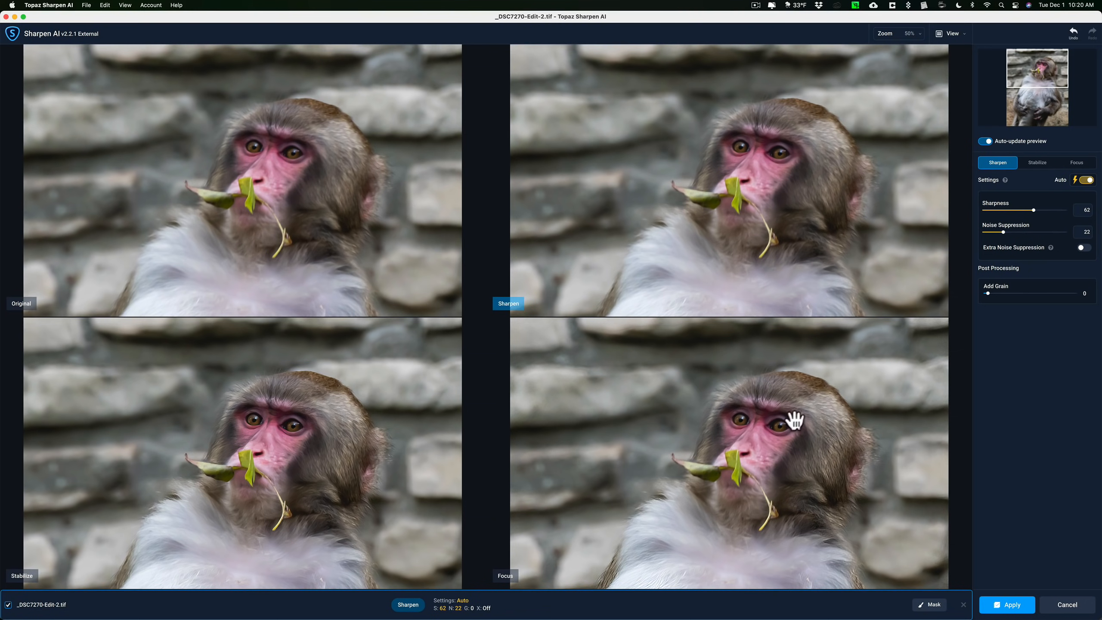
{"action": "mouse_move", "coordinate": [696, 447]}
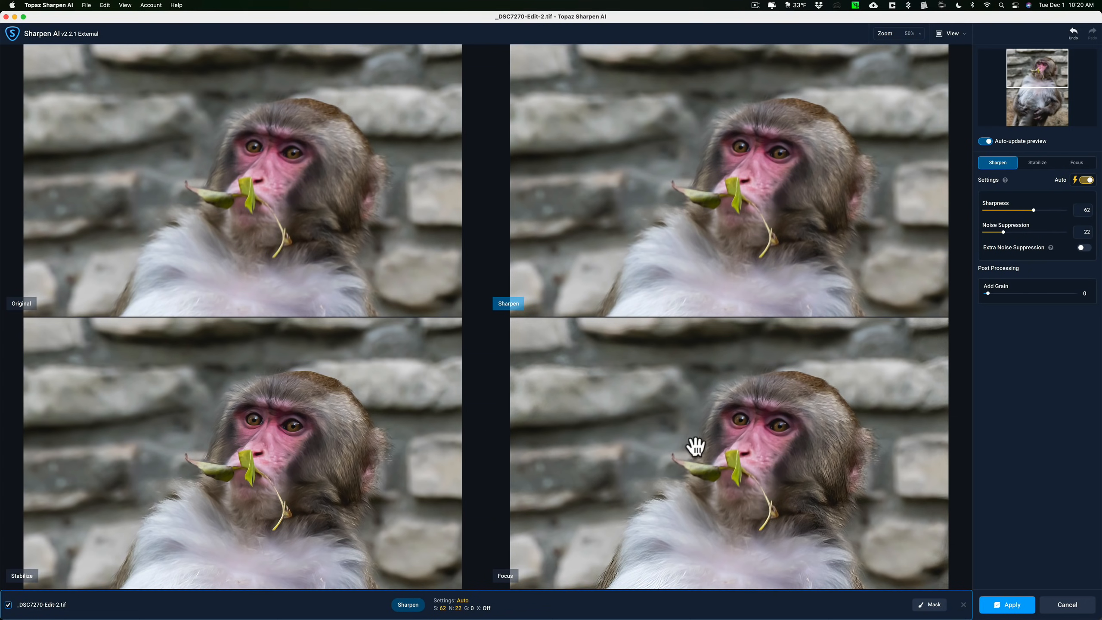
{"action": "mouse_move", "coordinate": [681, 197]}
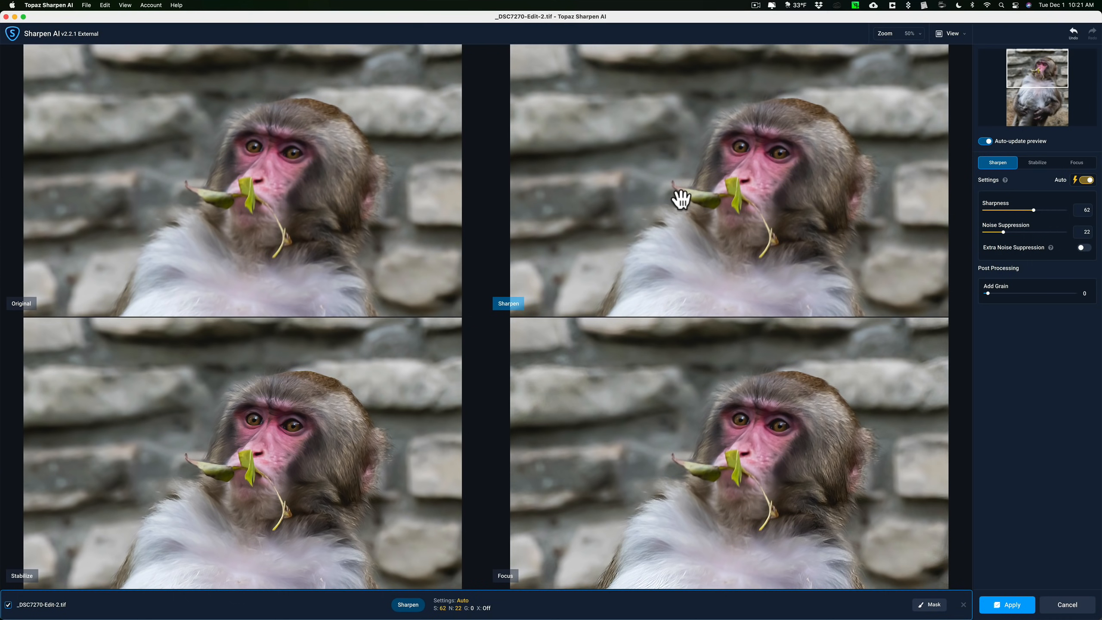
{"action": "mouse_move", "coordinate": [1004, 238]}
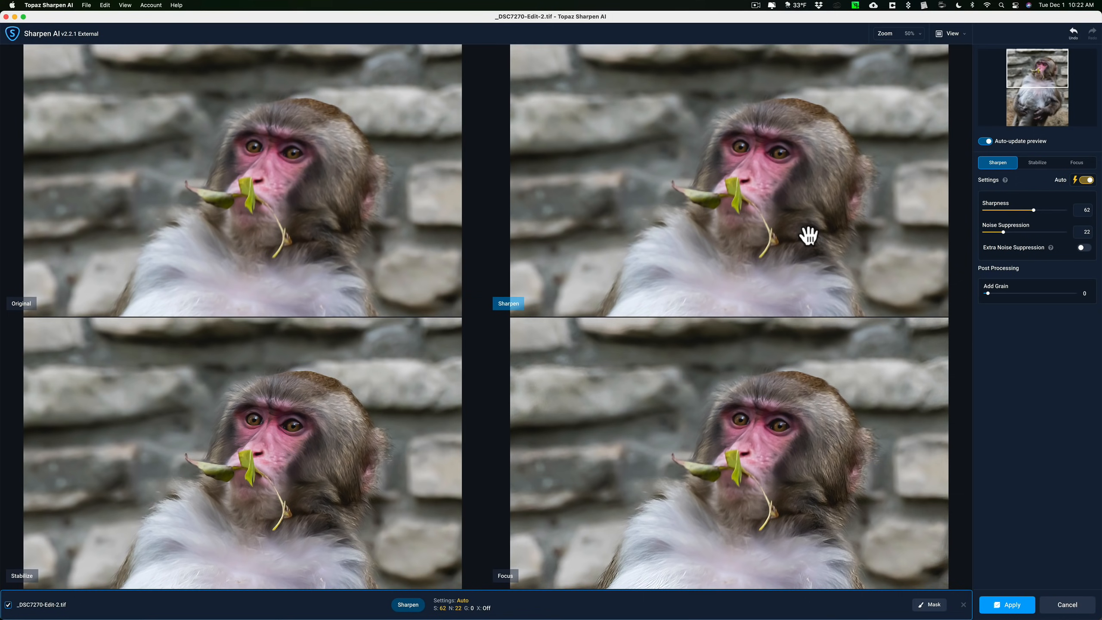
{"action": "mouse_move", "coordinate": [937, 167]}
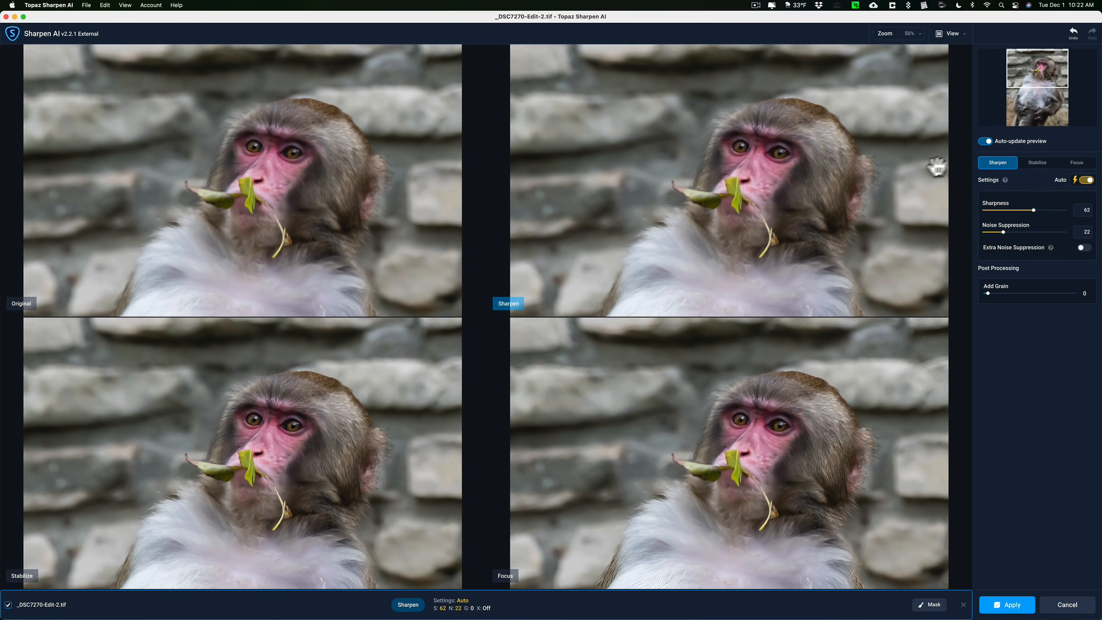
{"action": "mouse_move", "coordinate": [802, 219]}
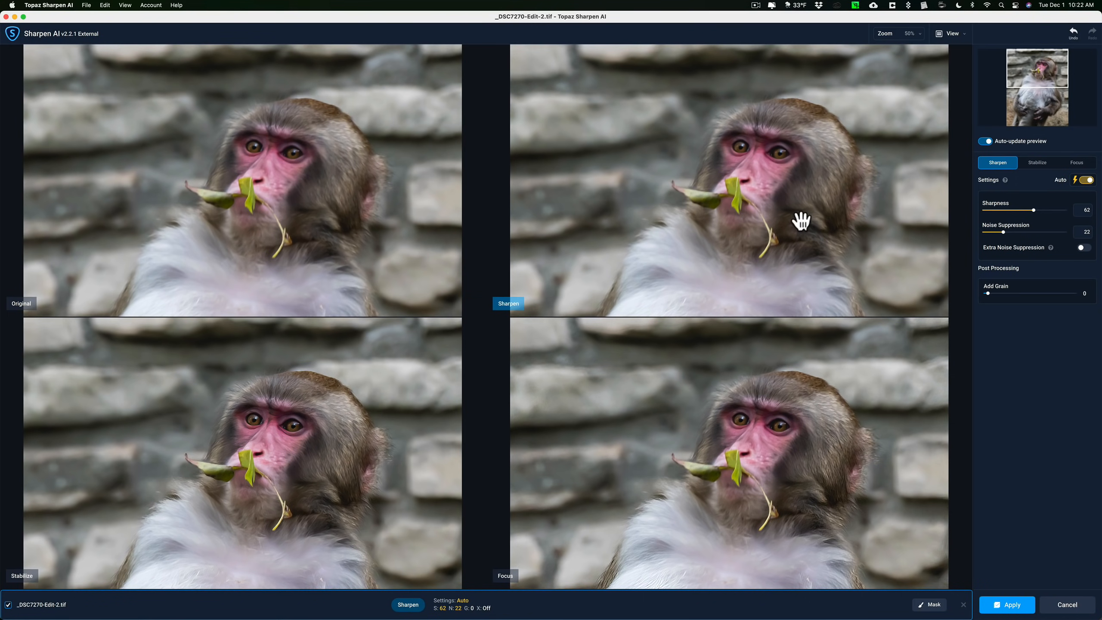